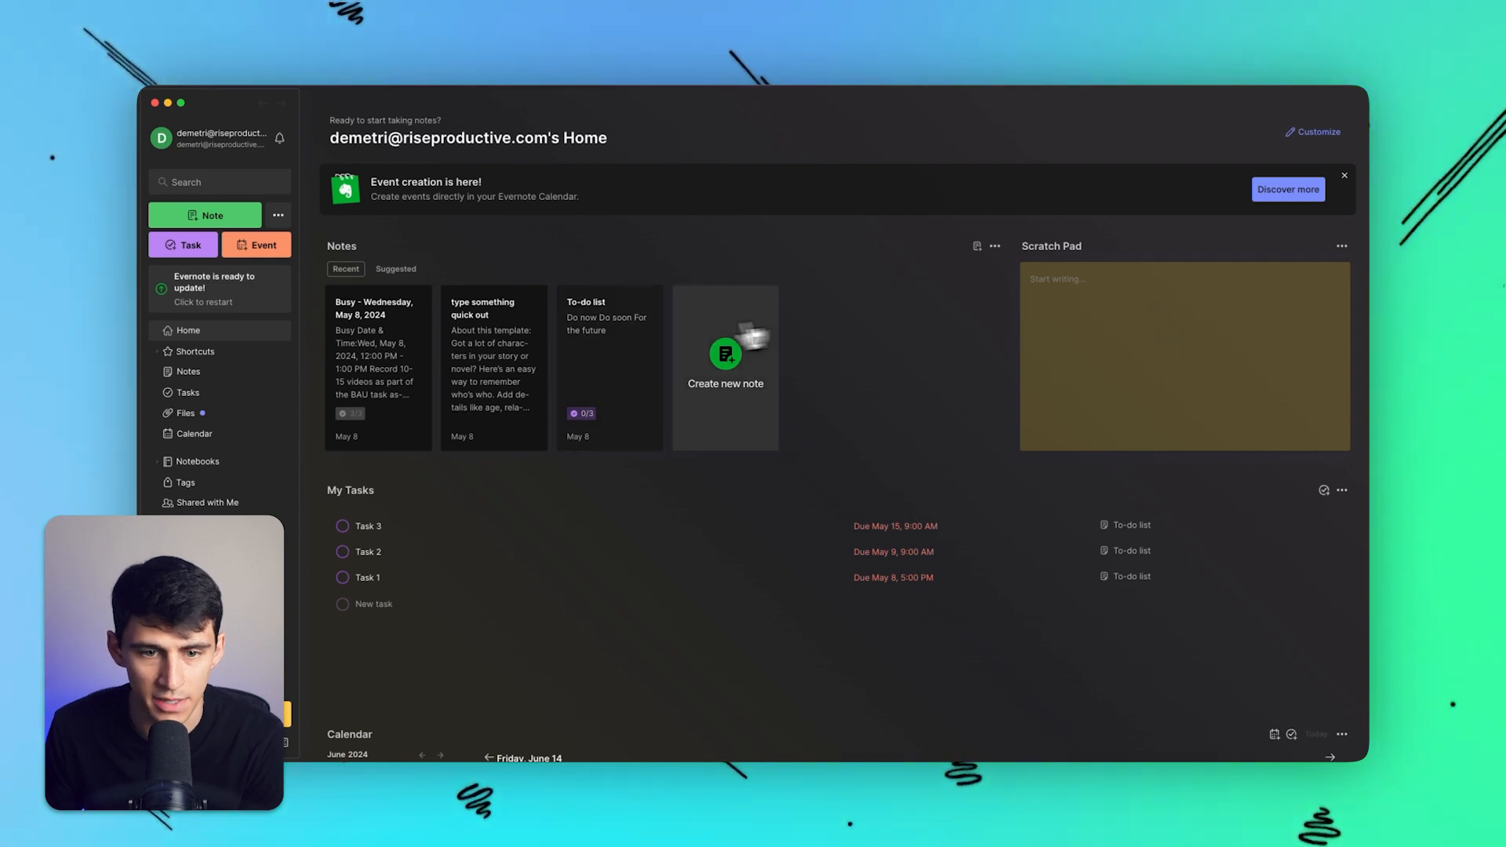
# - Change Task 1's due date to today, keeping 5:00 PM
pyautogui.click(725, 358)
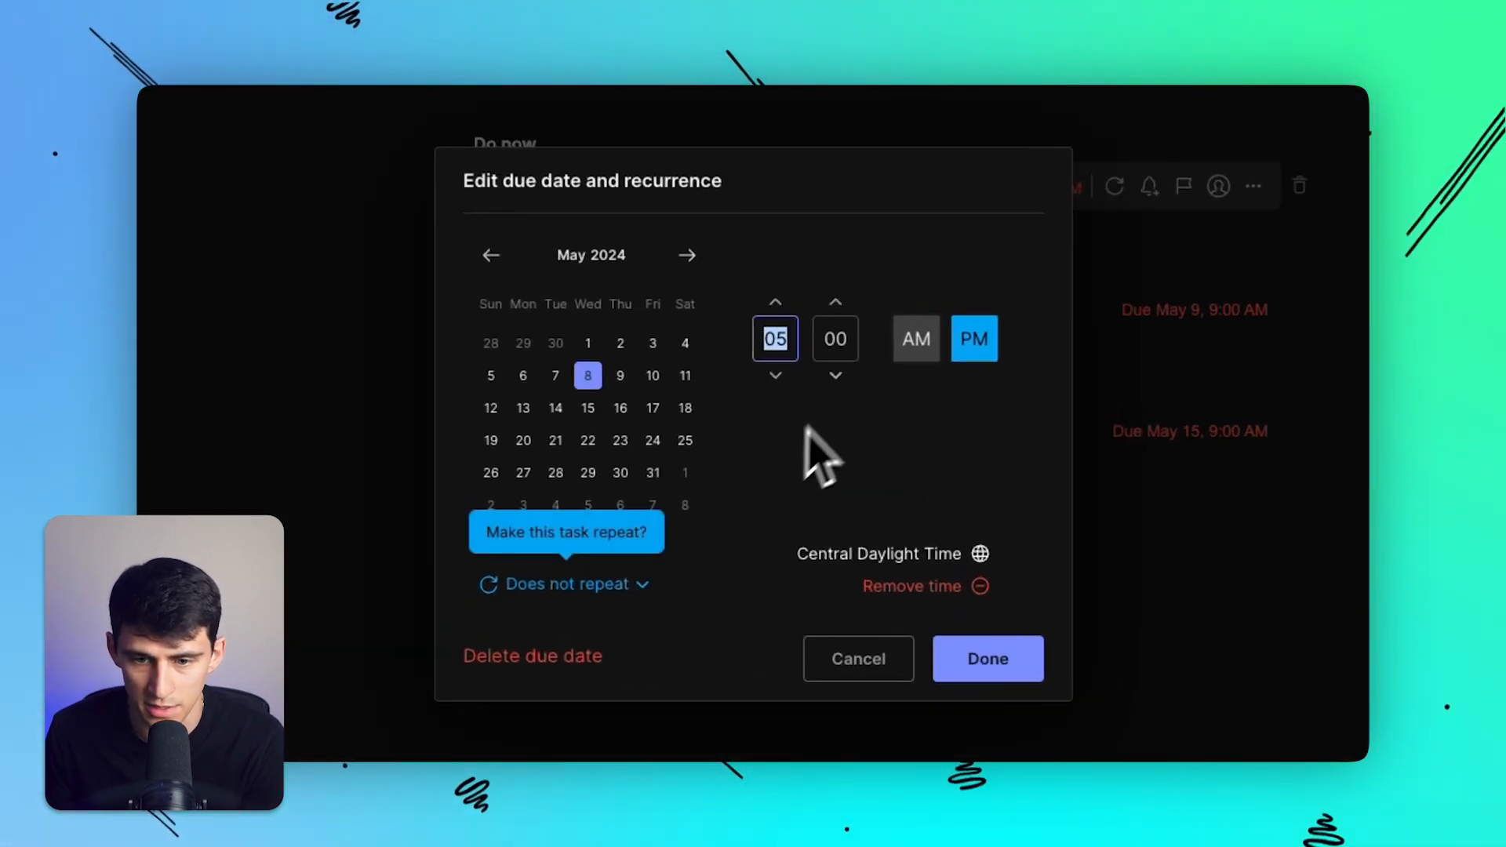
pyautogui.click(987, 659)
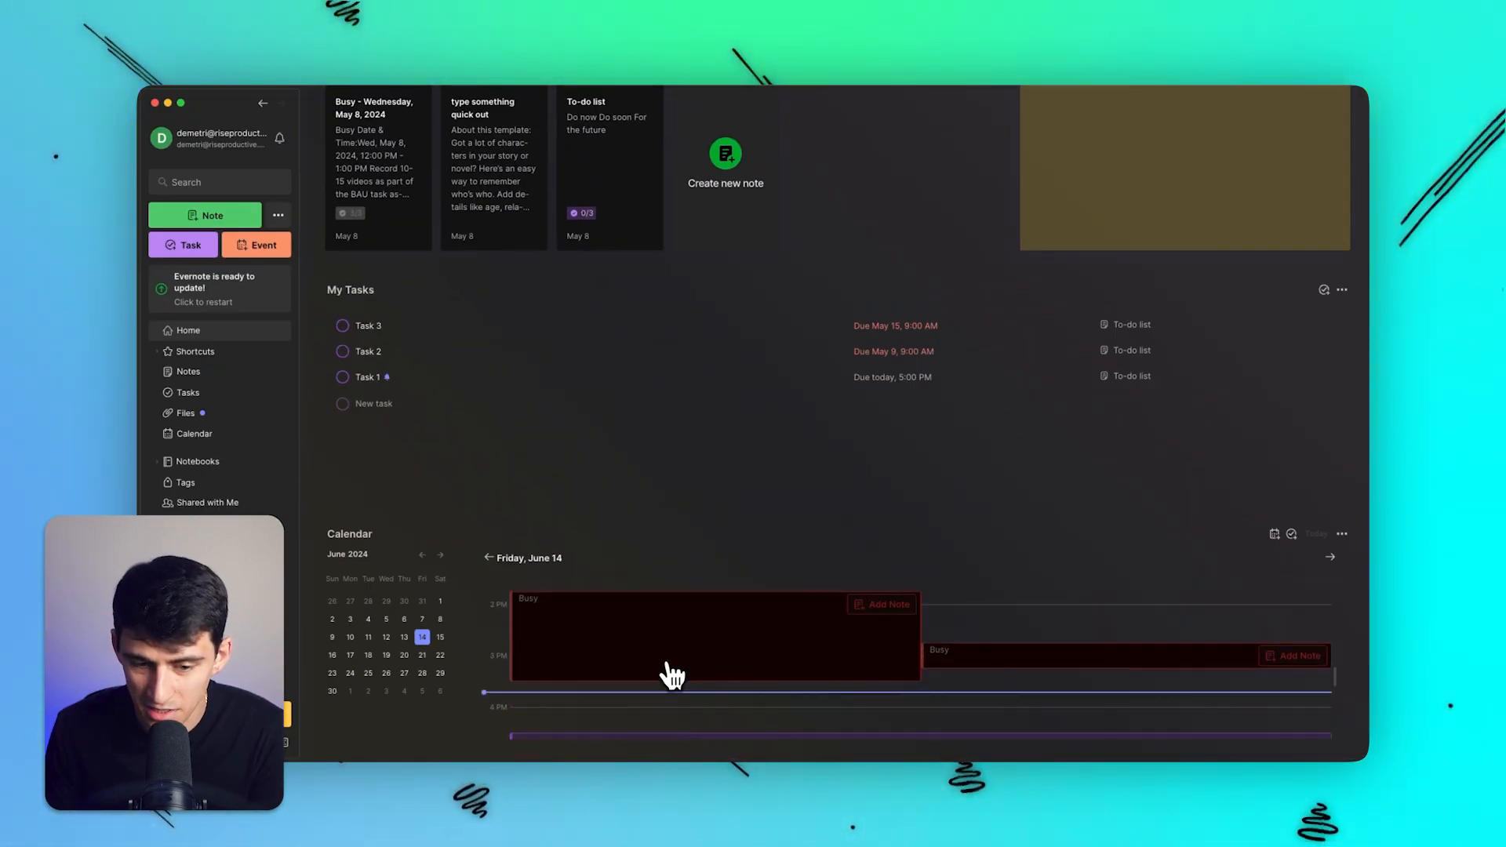
pyautogui.scroll(3)
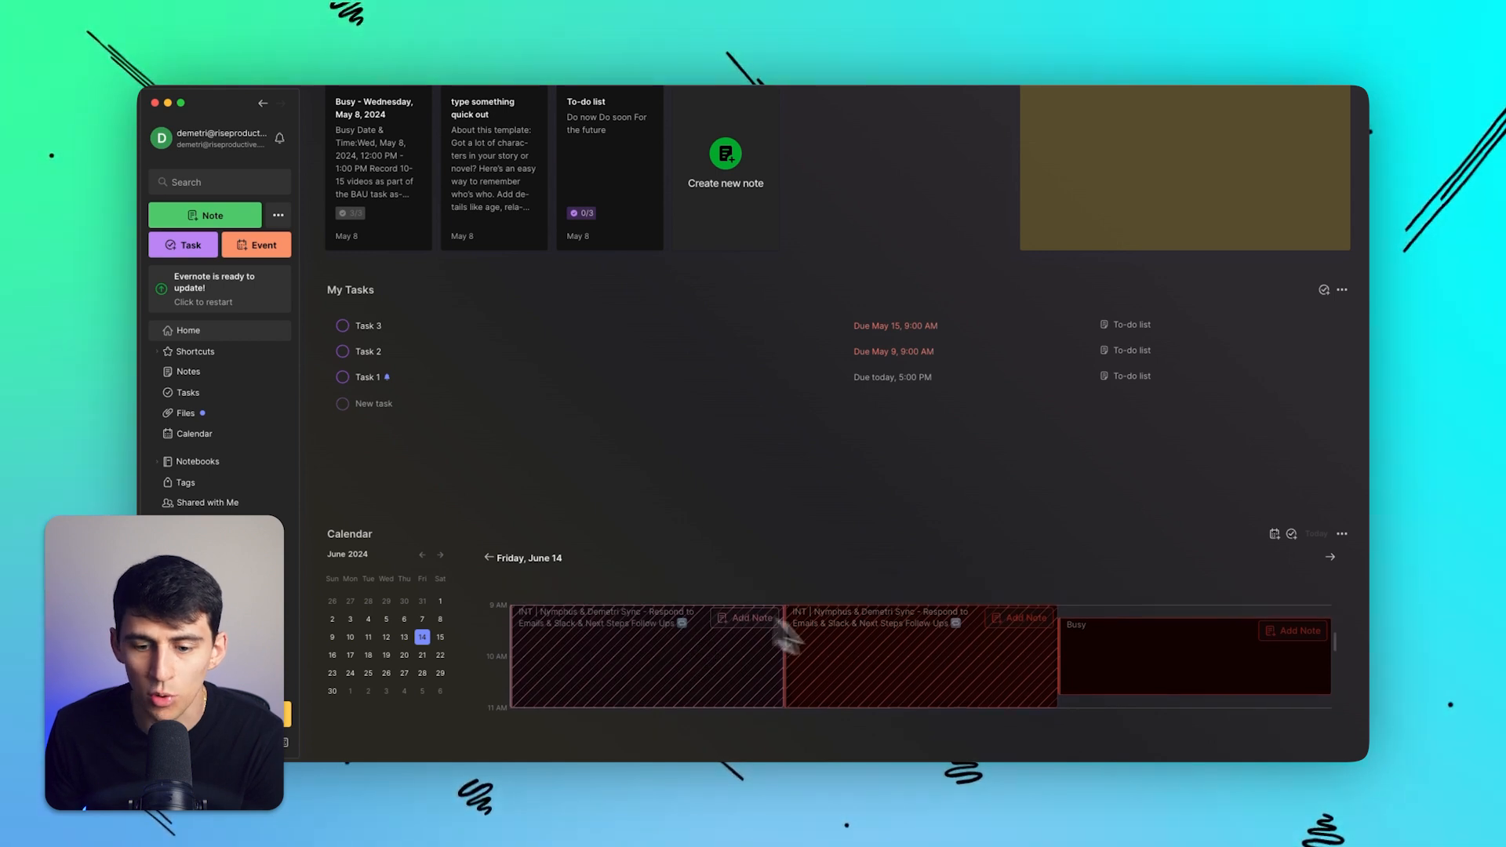
pyautogui.scroll(-3)
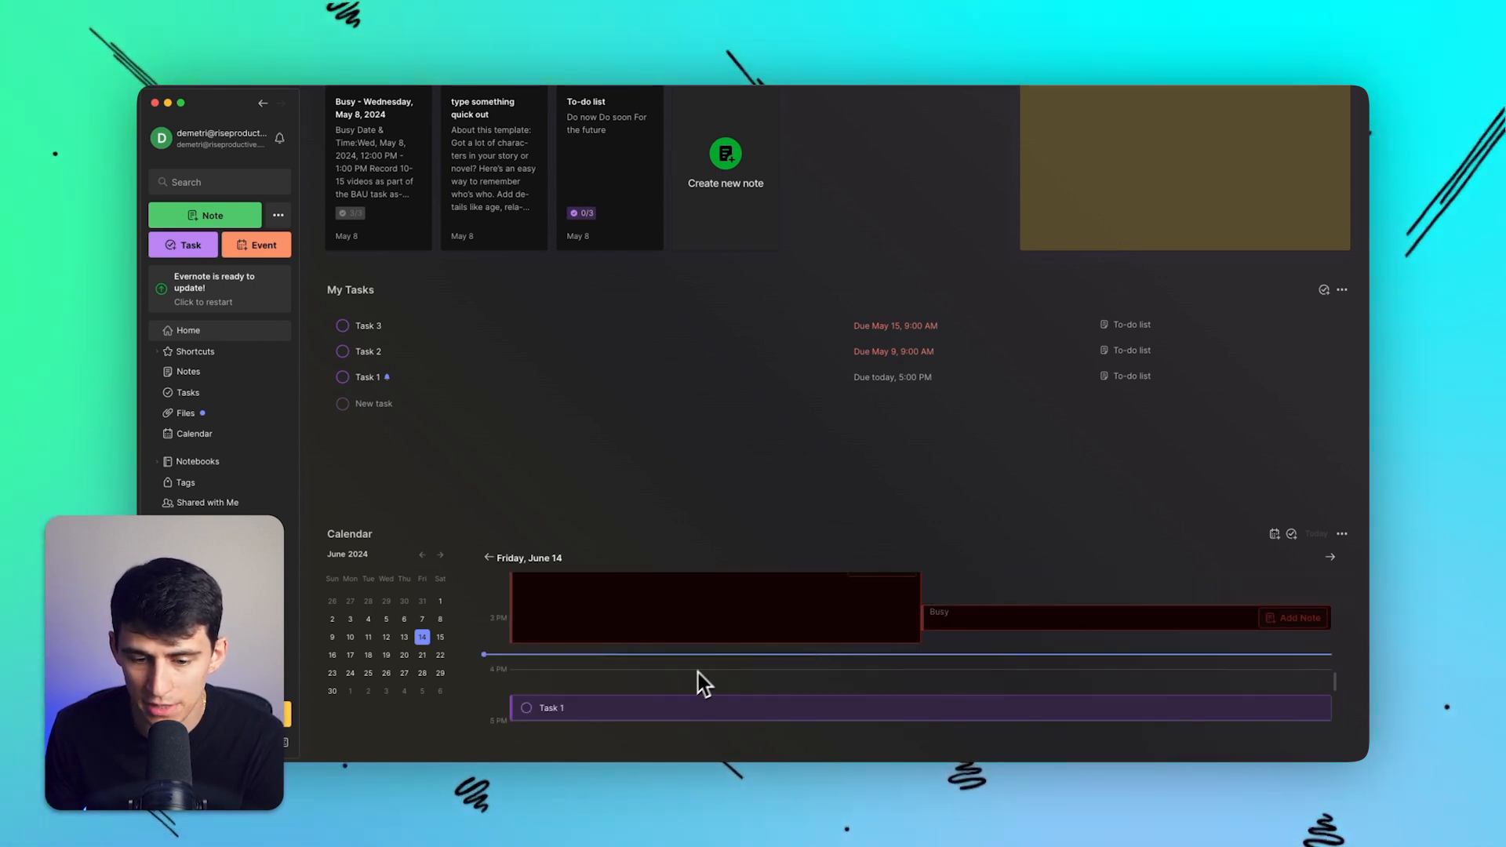
pyautogui.moveTo(485, 485)
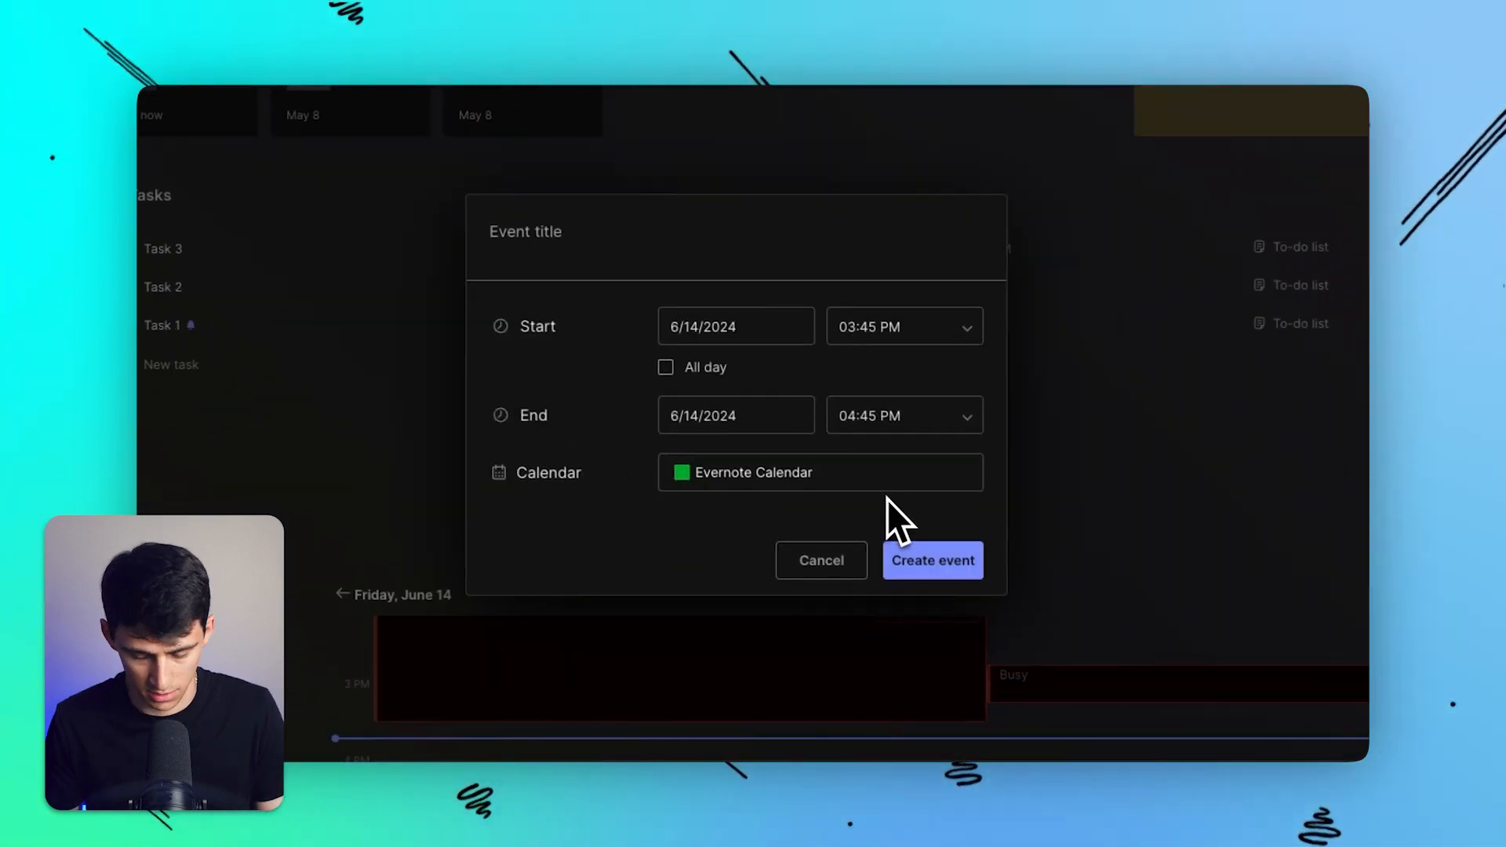
# - Create the 'Drive to the City' event for 3:45–4:45 PM on Evernote Calendar
pyautogui.write('Record')
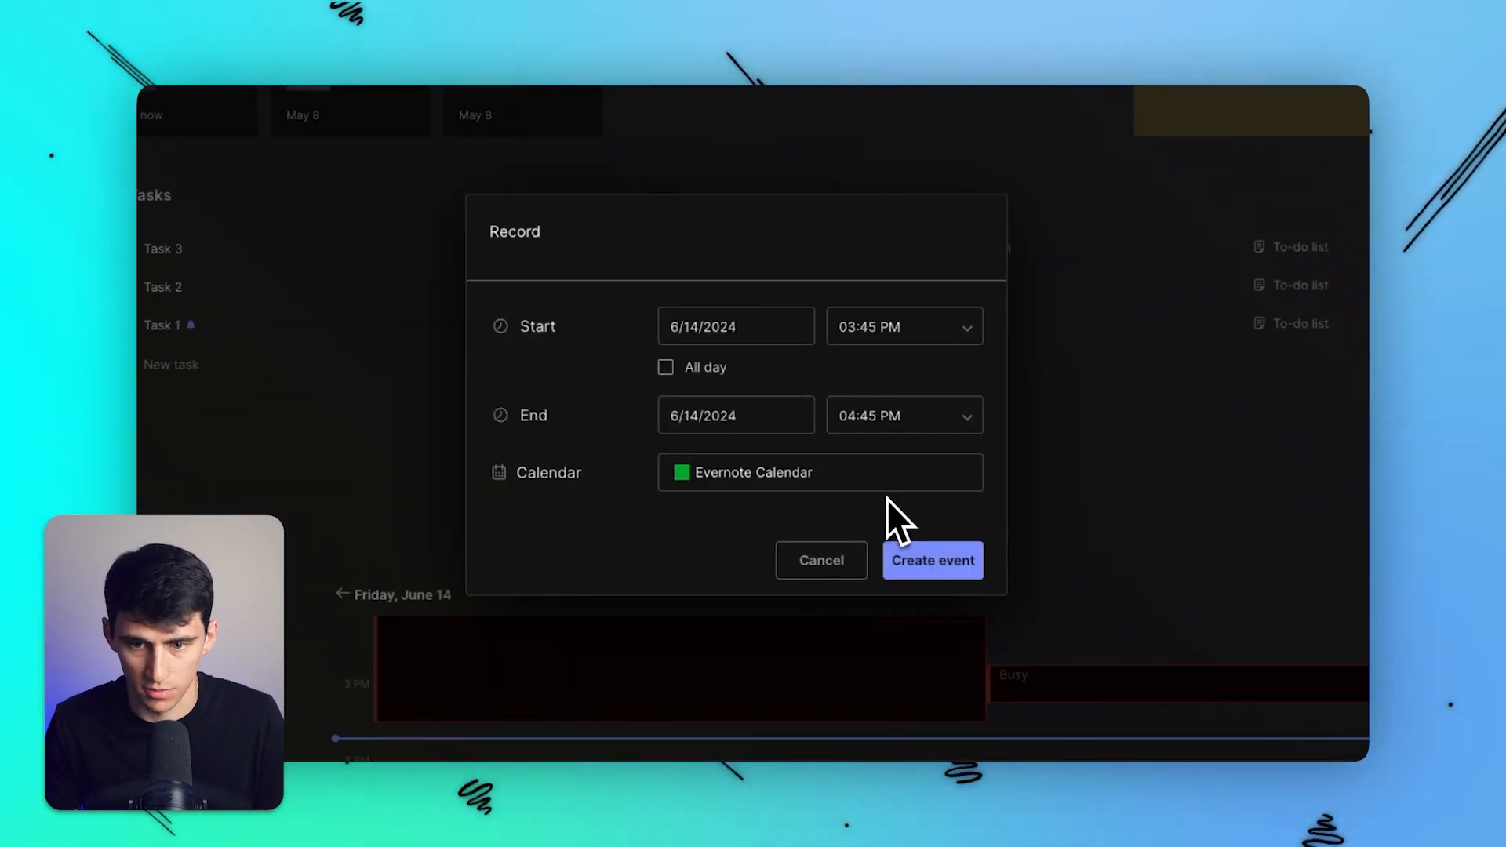
pyautogui.write('Drive')
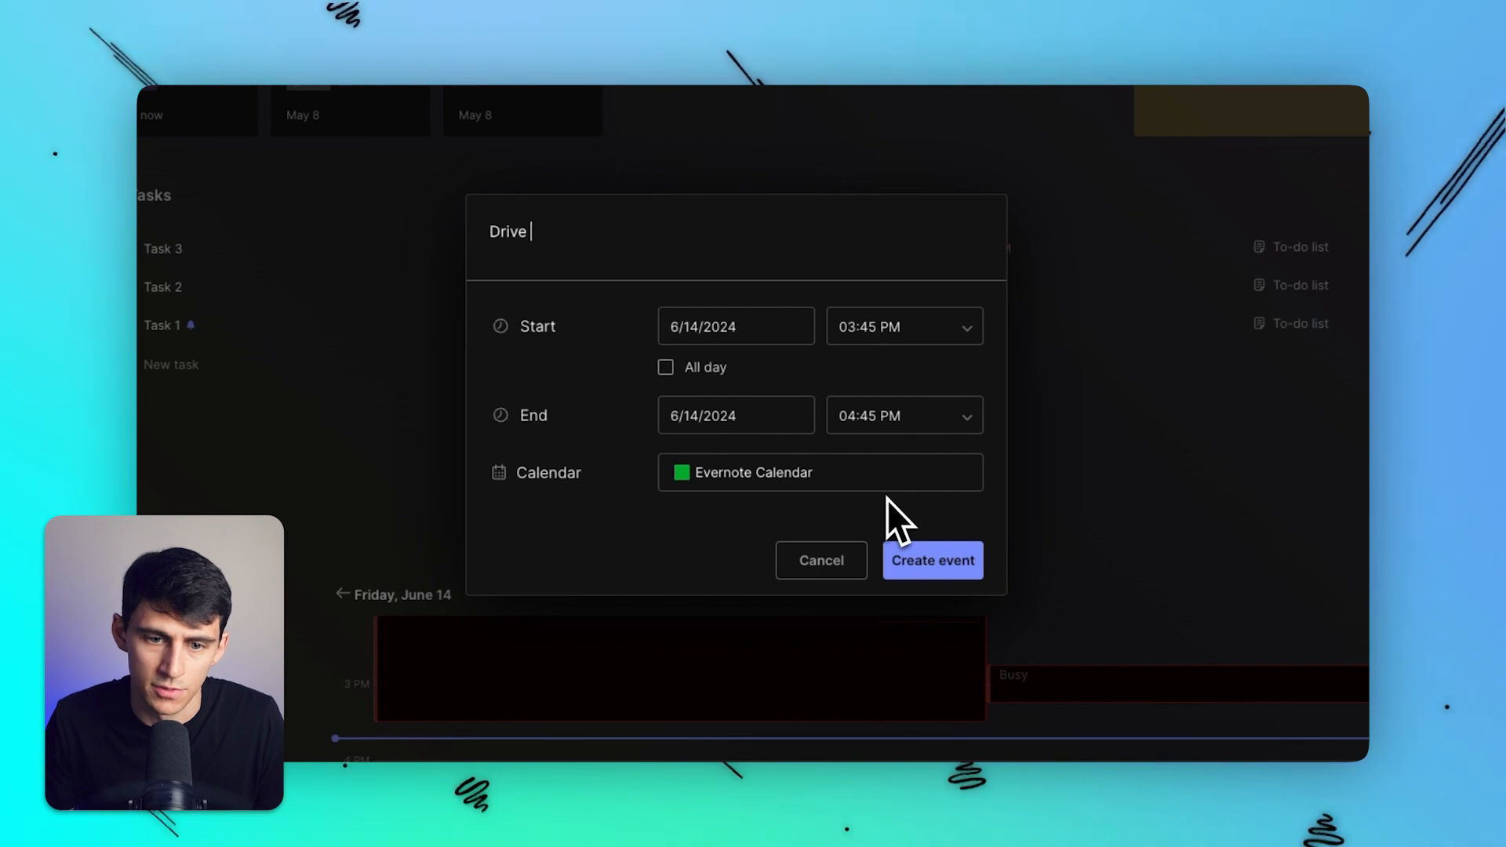
pyautogui.write('to the Ci')
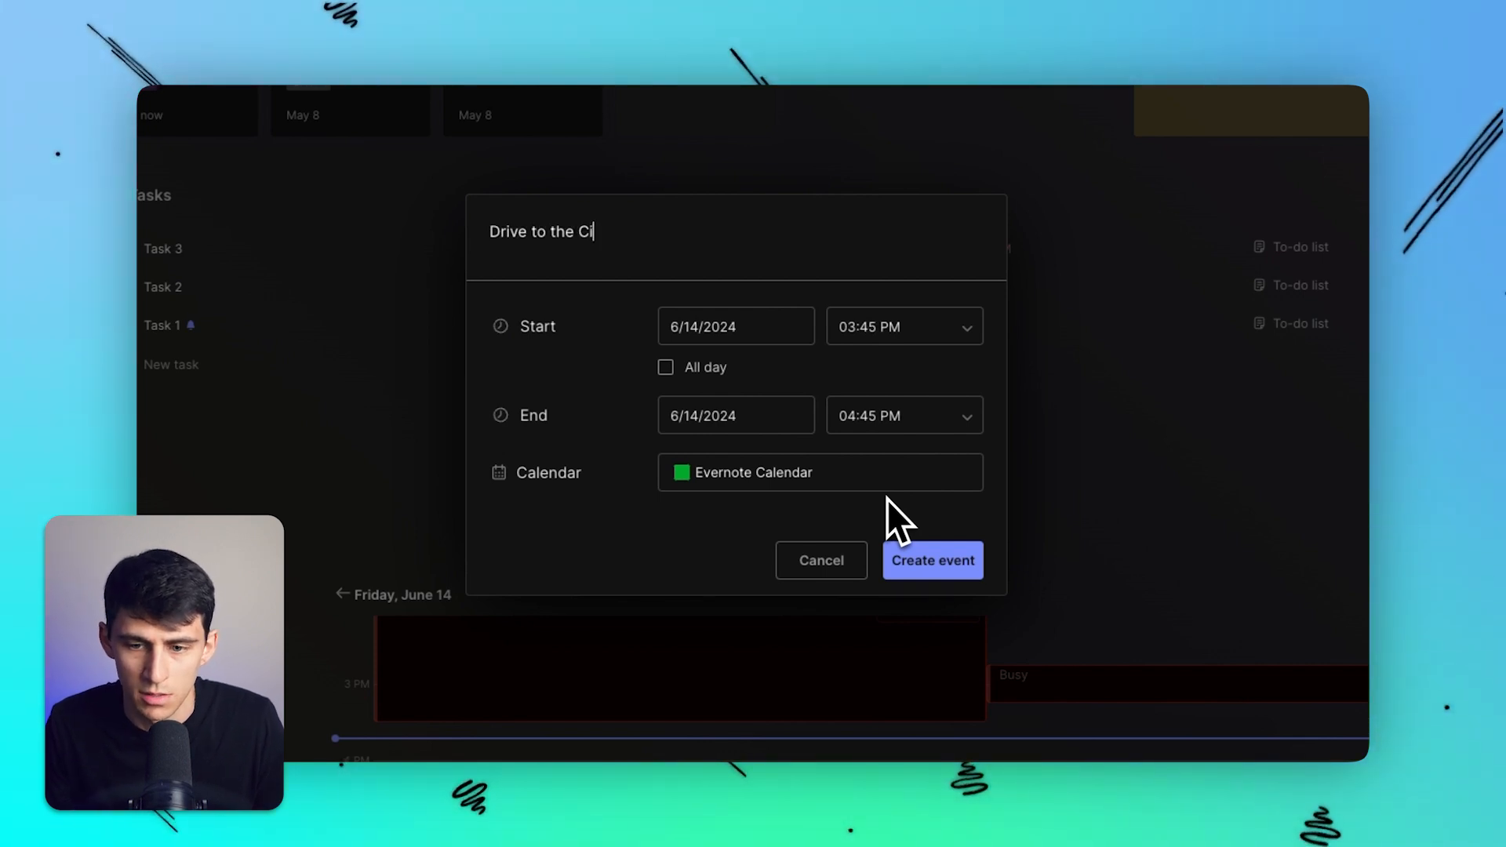
pyautogui.write('ty')
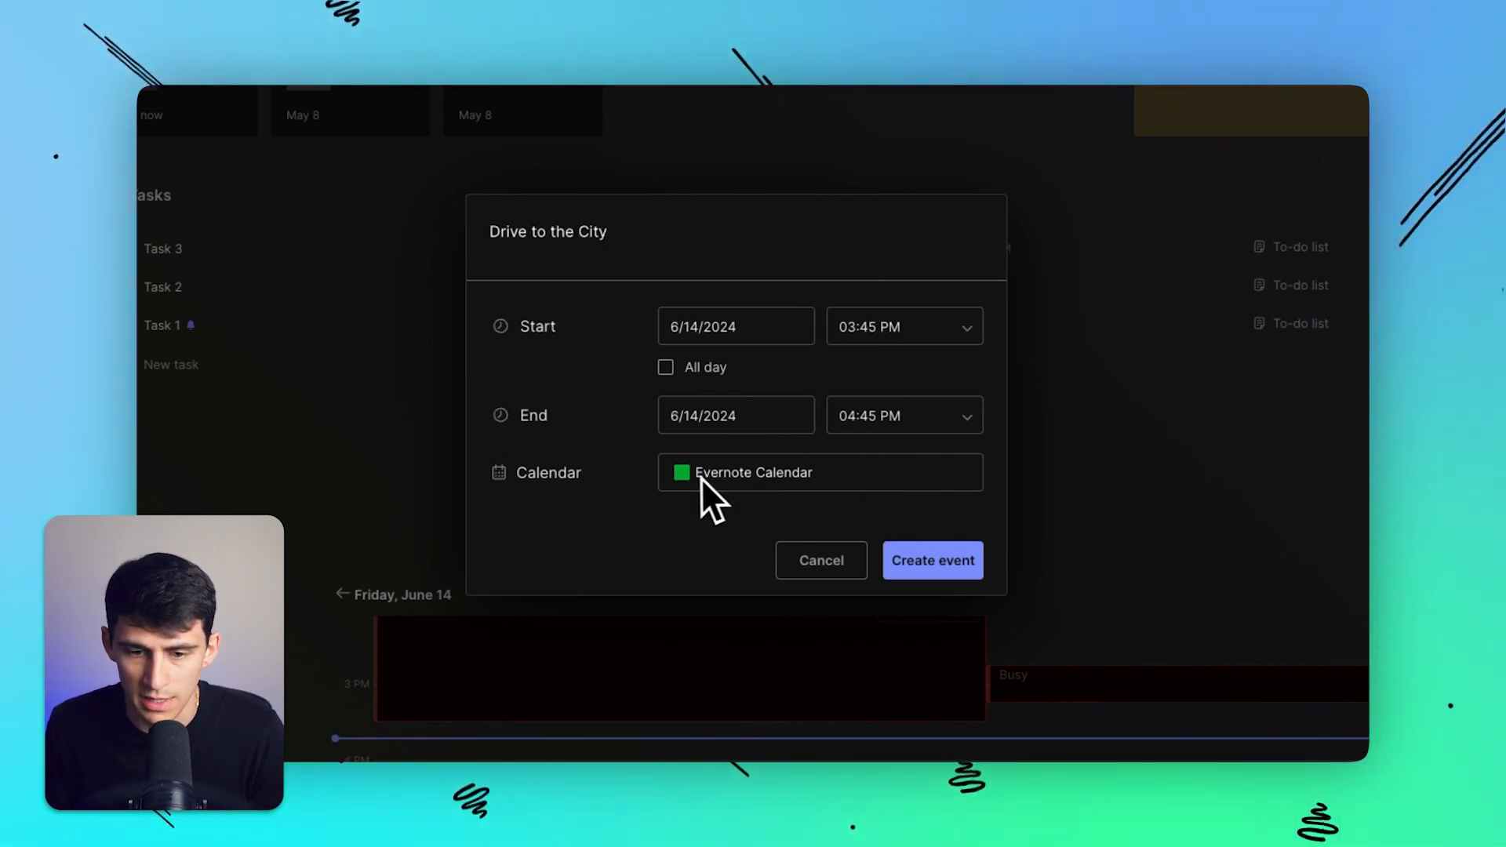
pyautogui.click(932, 560)
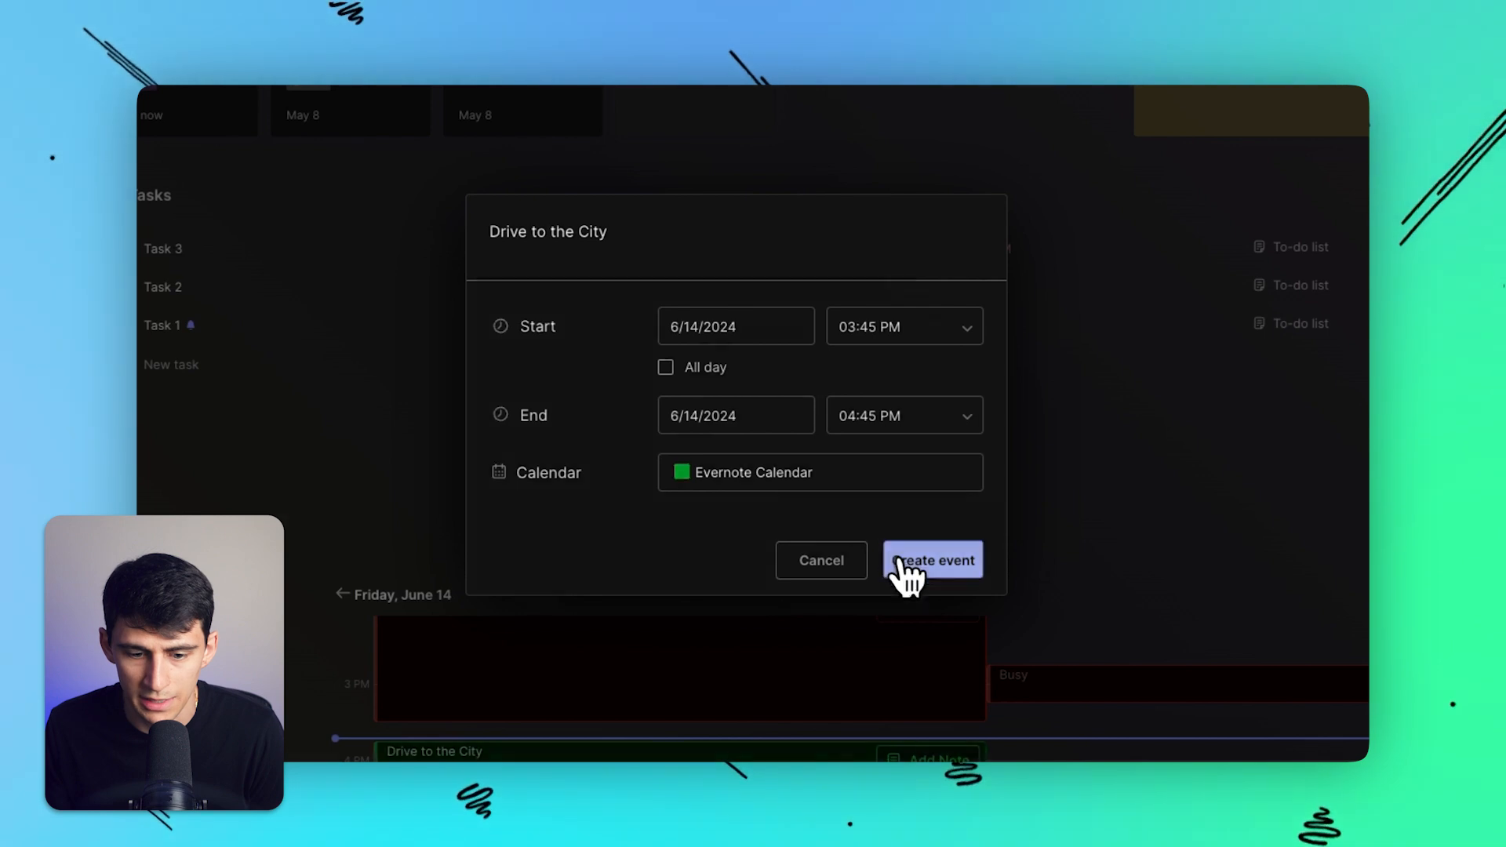
pyautogui.click(931, 561)
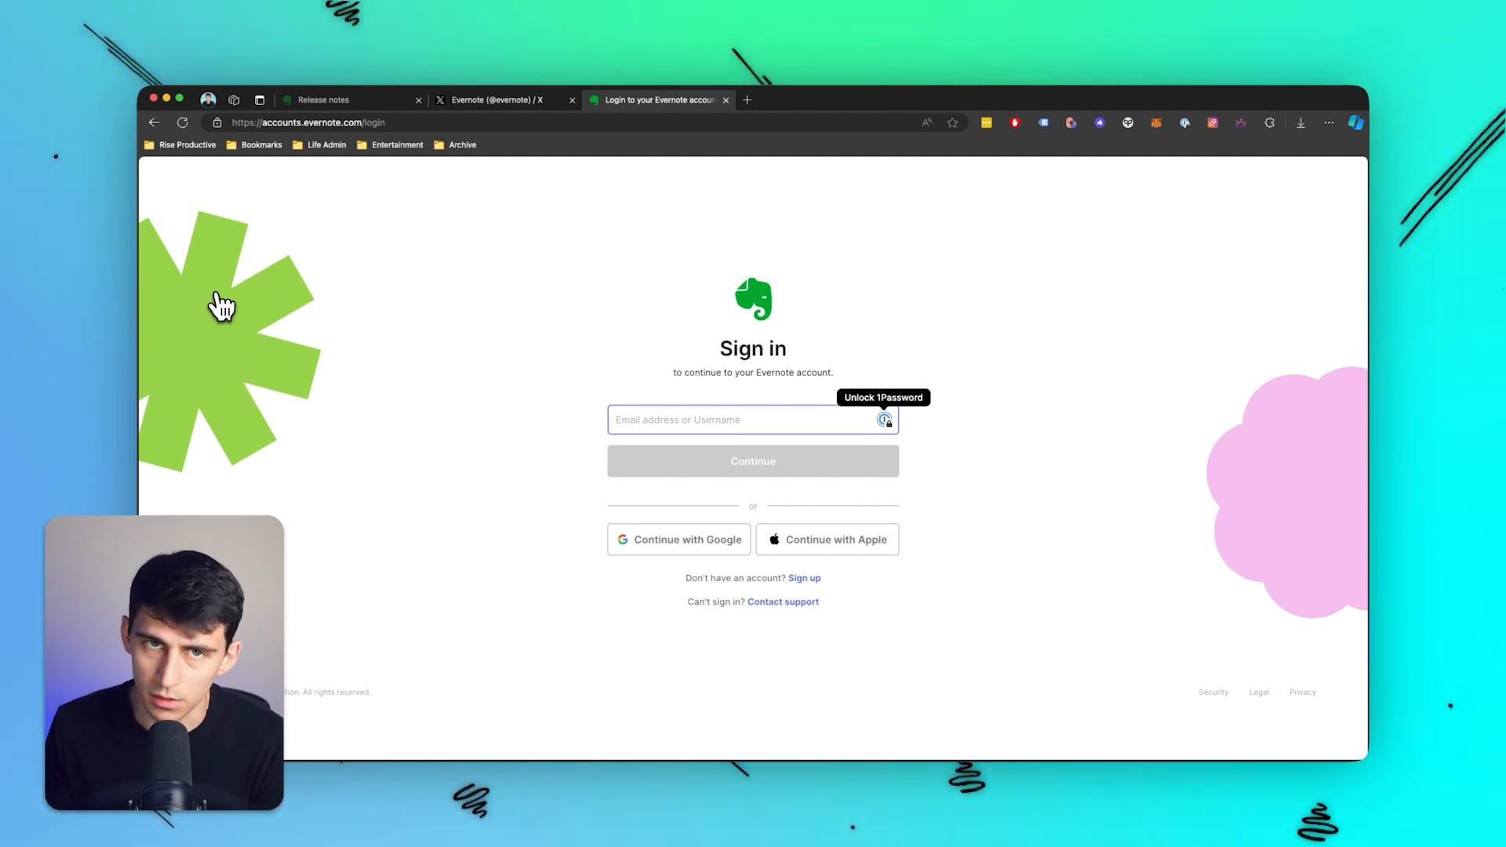
pyautogui.moveTo(394, 254)
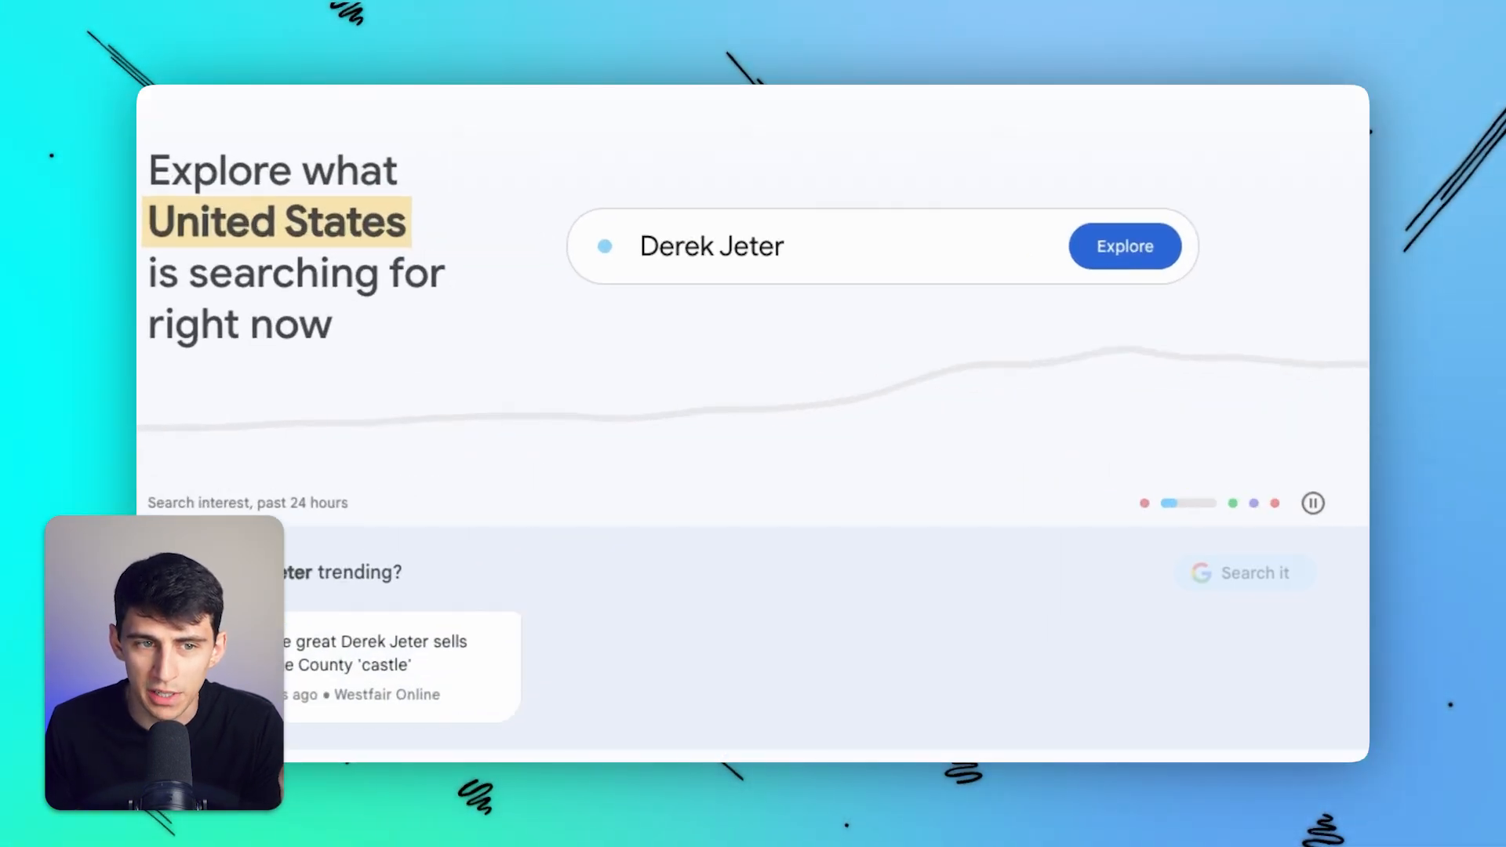
# - Replace 'Derek Jeter' with 'Evernote' and set the time range to 2004 - present
pyautogui.click(711, 245)
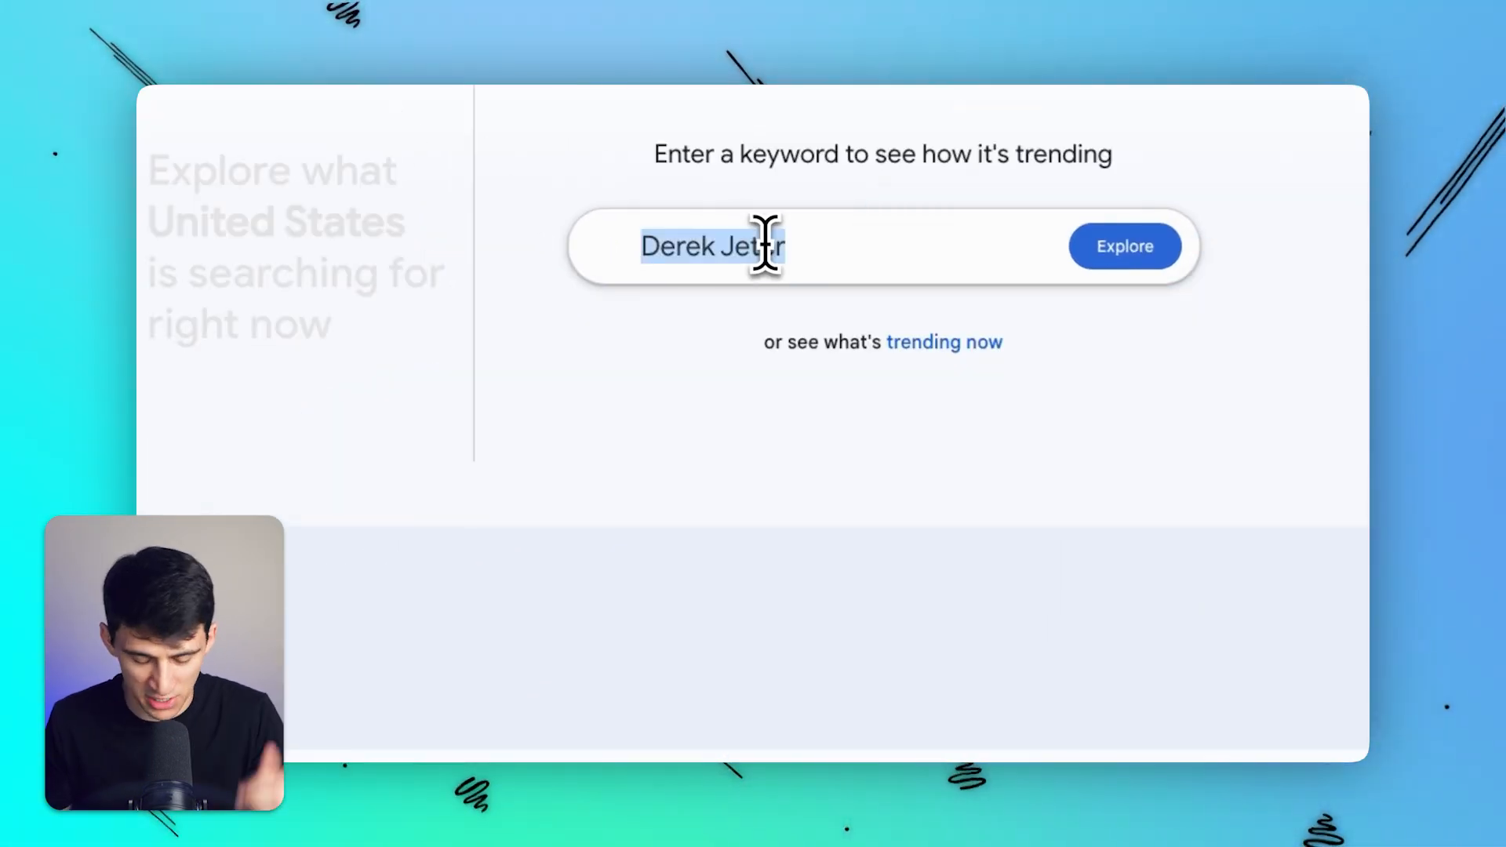
pyautogui.click(1124, 245)
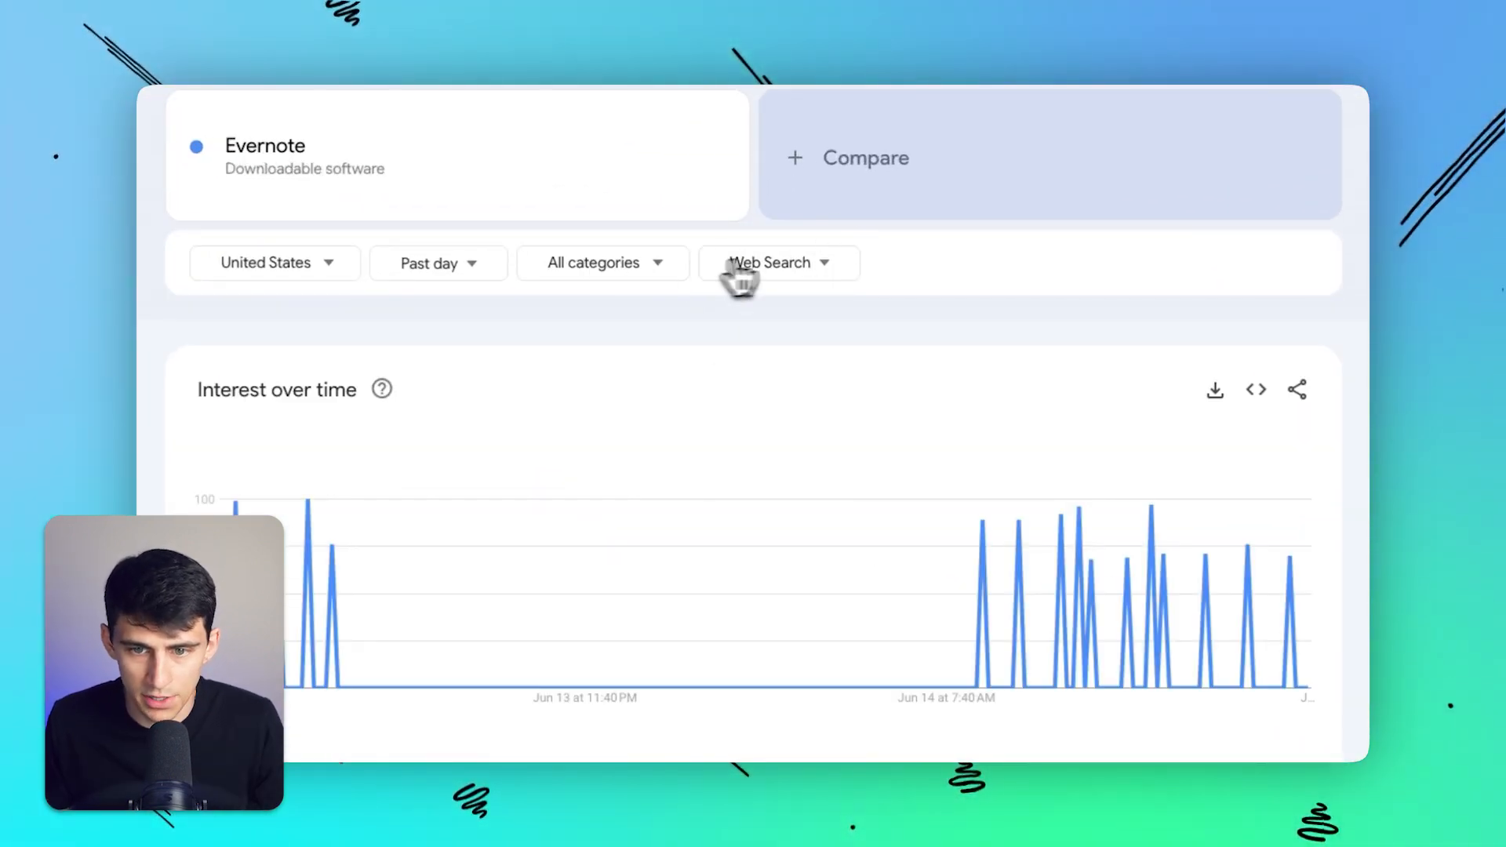
pyautogui.click(437, 262)
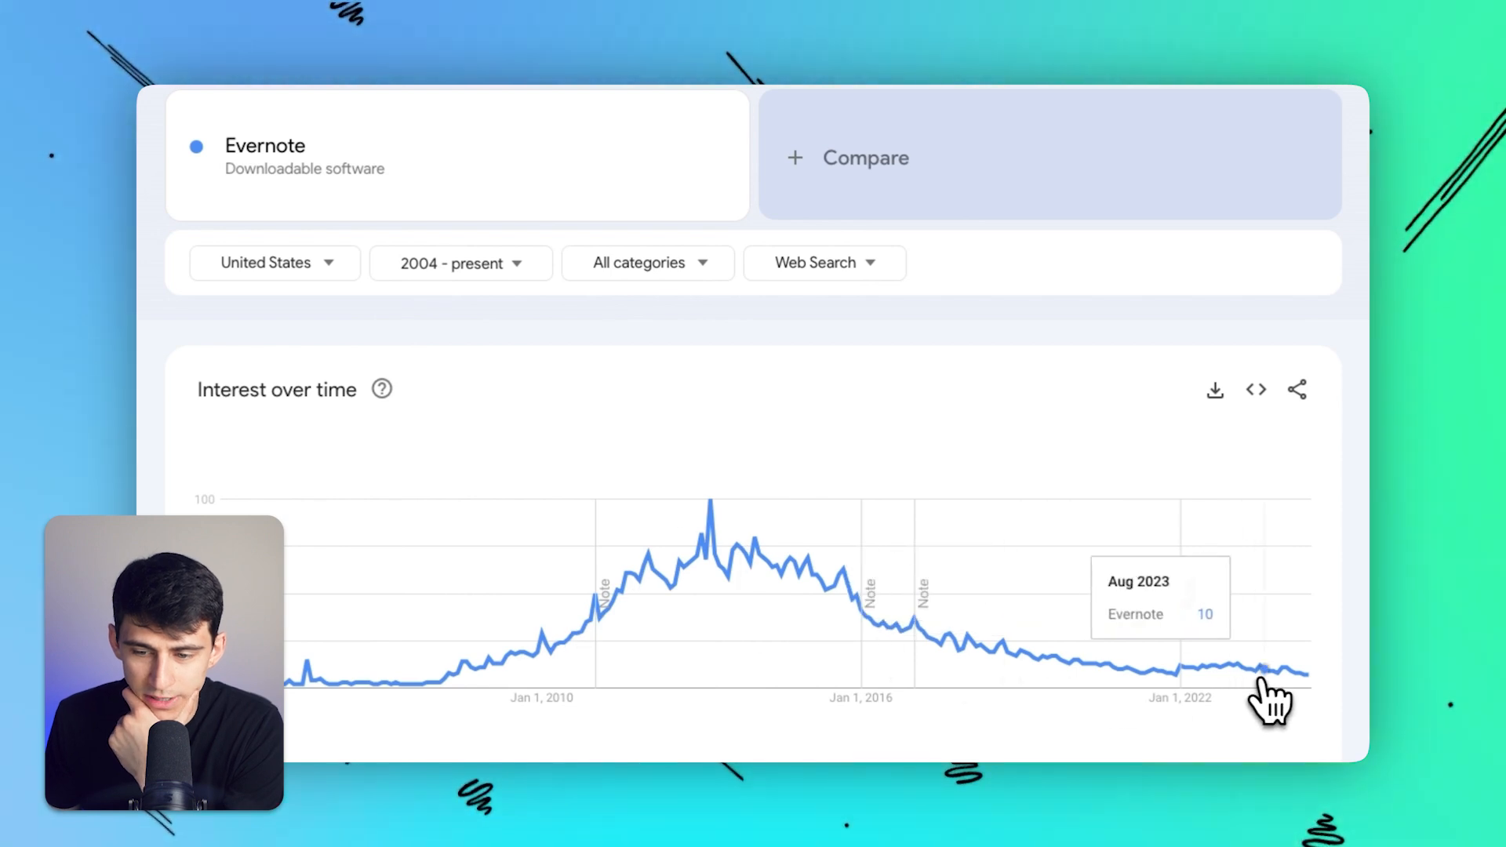
pyautogui.moveTo(1253, 663)
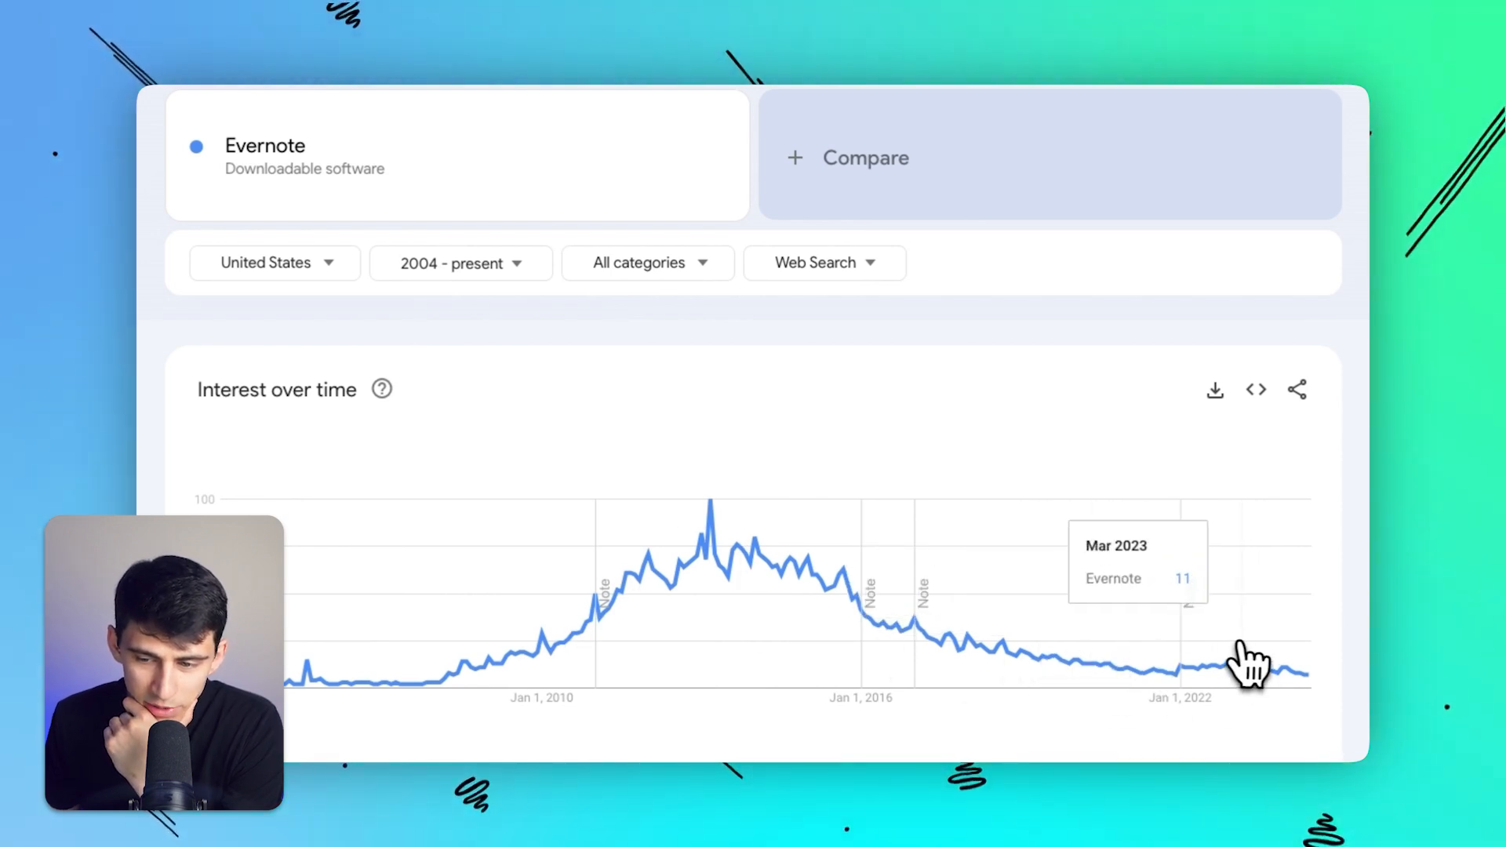
pyautogui.moveTo(1301, 666)
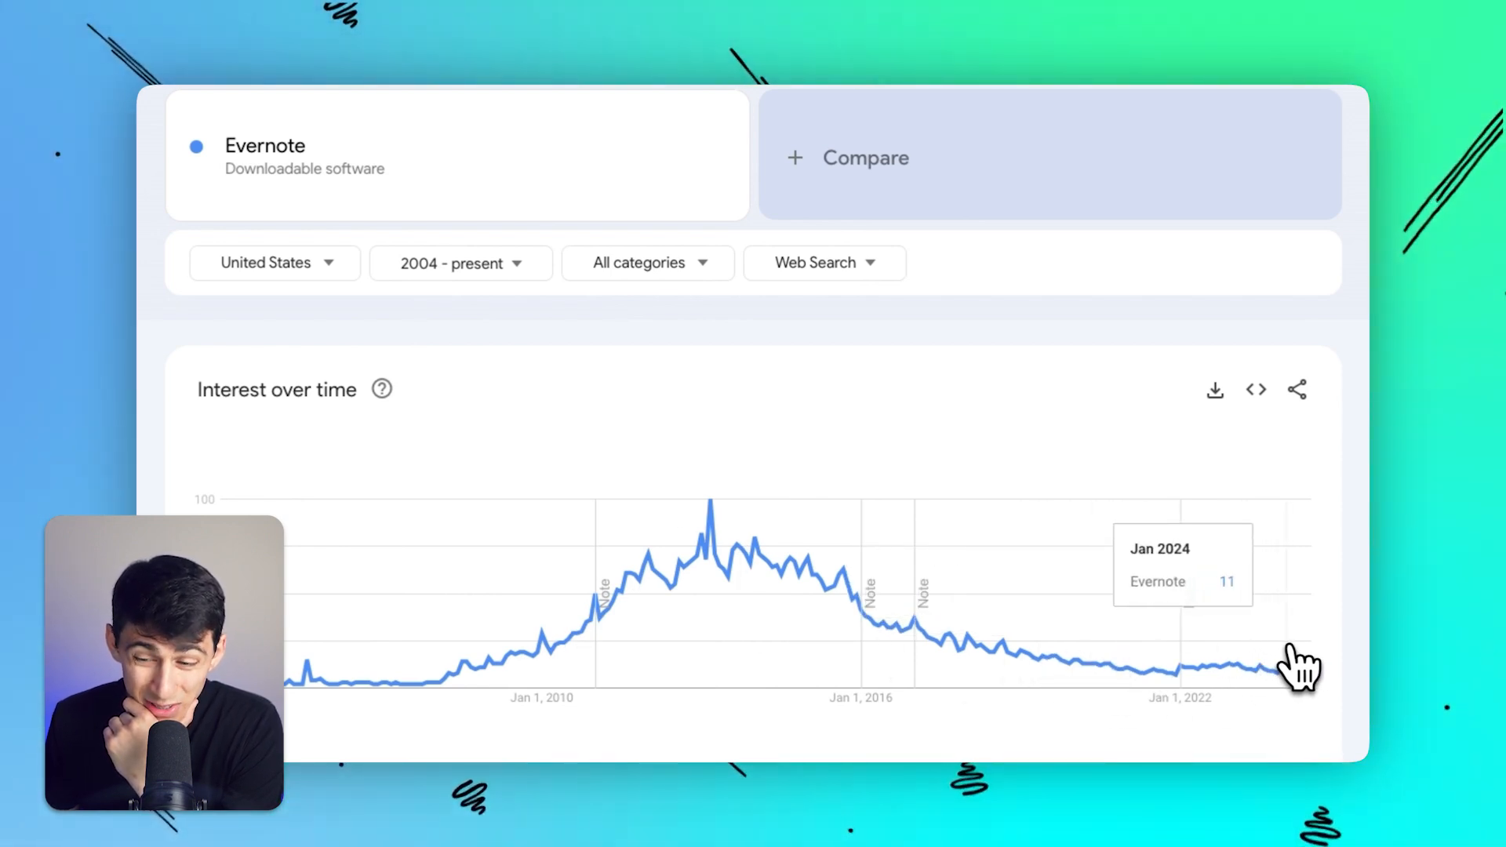
pyautogui.moveTo(1293, 667)
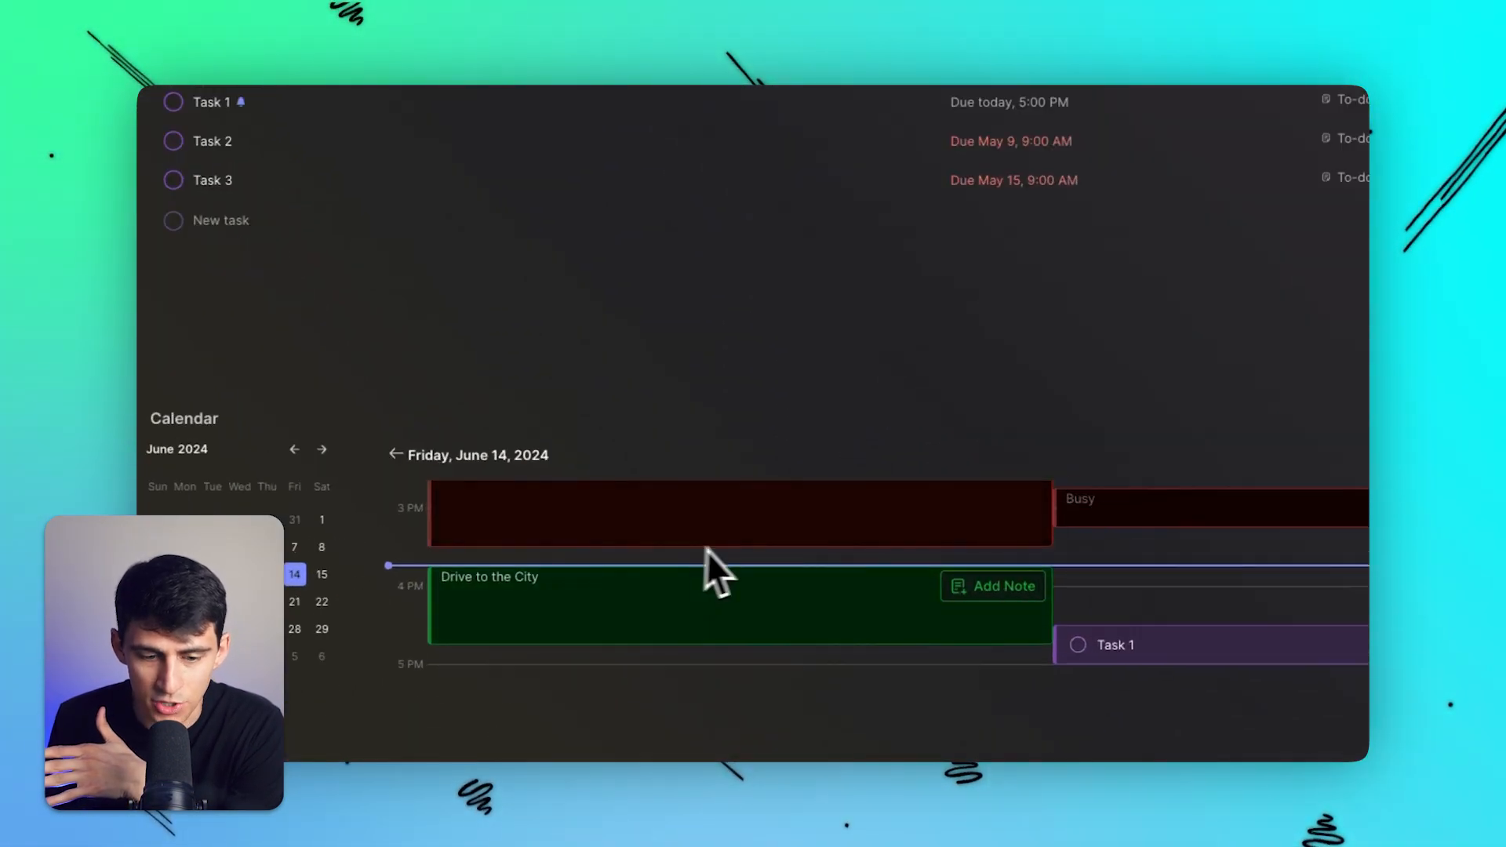
# - Scroll the Home page and switch to the Calendar section in the sidebar
pyautogui.scroll(-3)
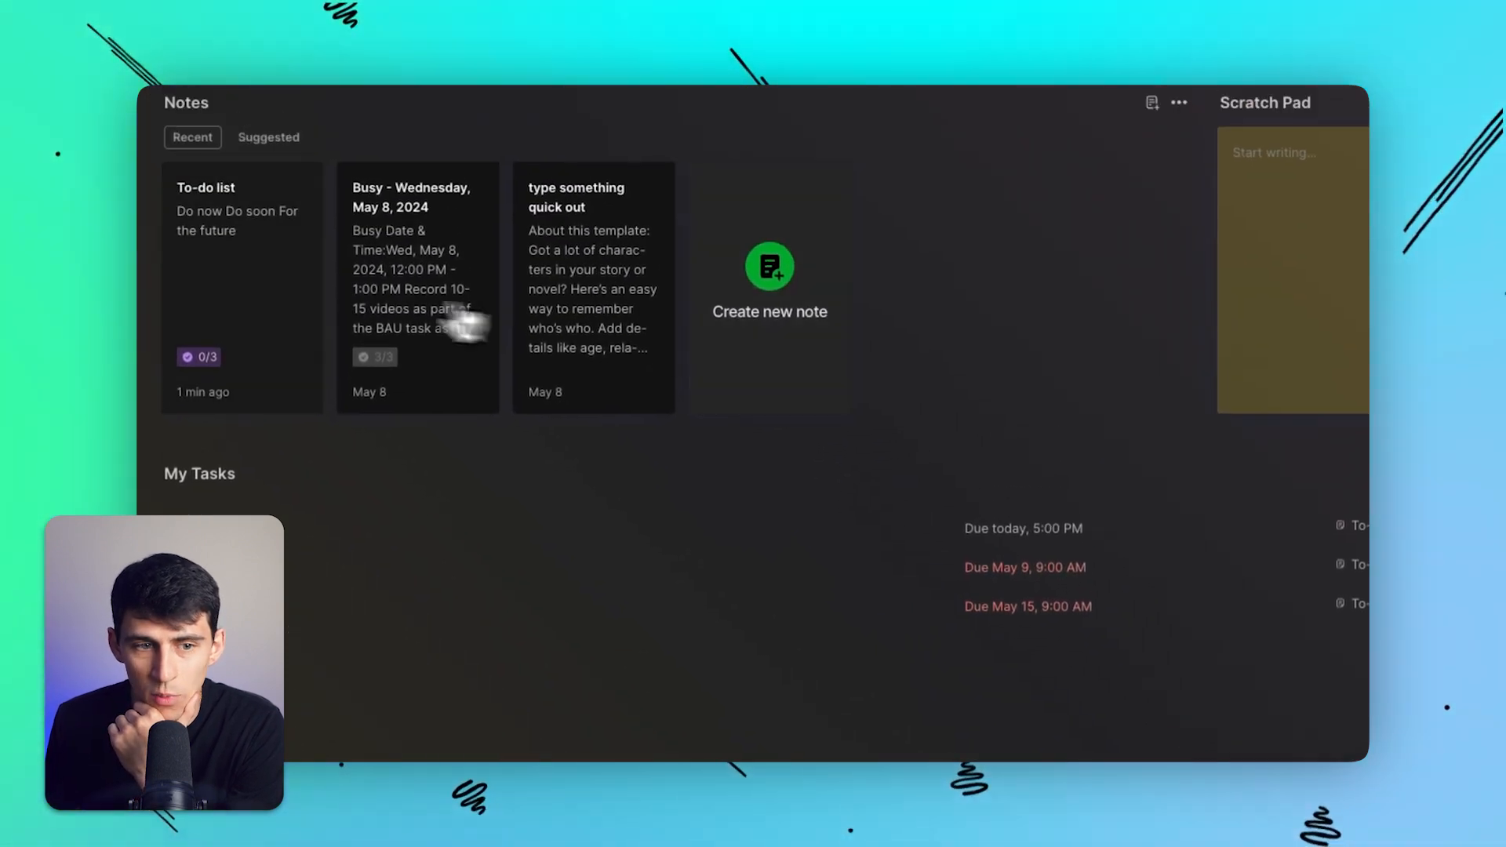
pyautogui.click(241, 288)
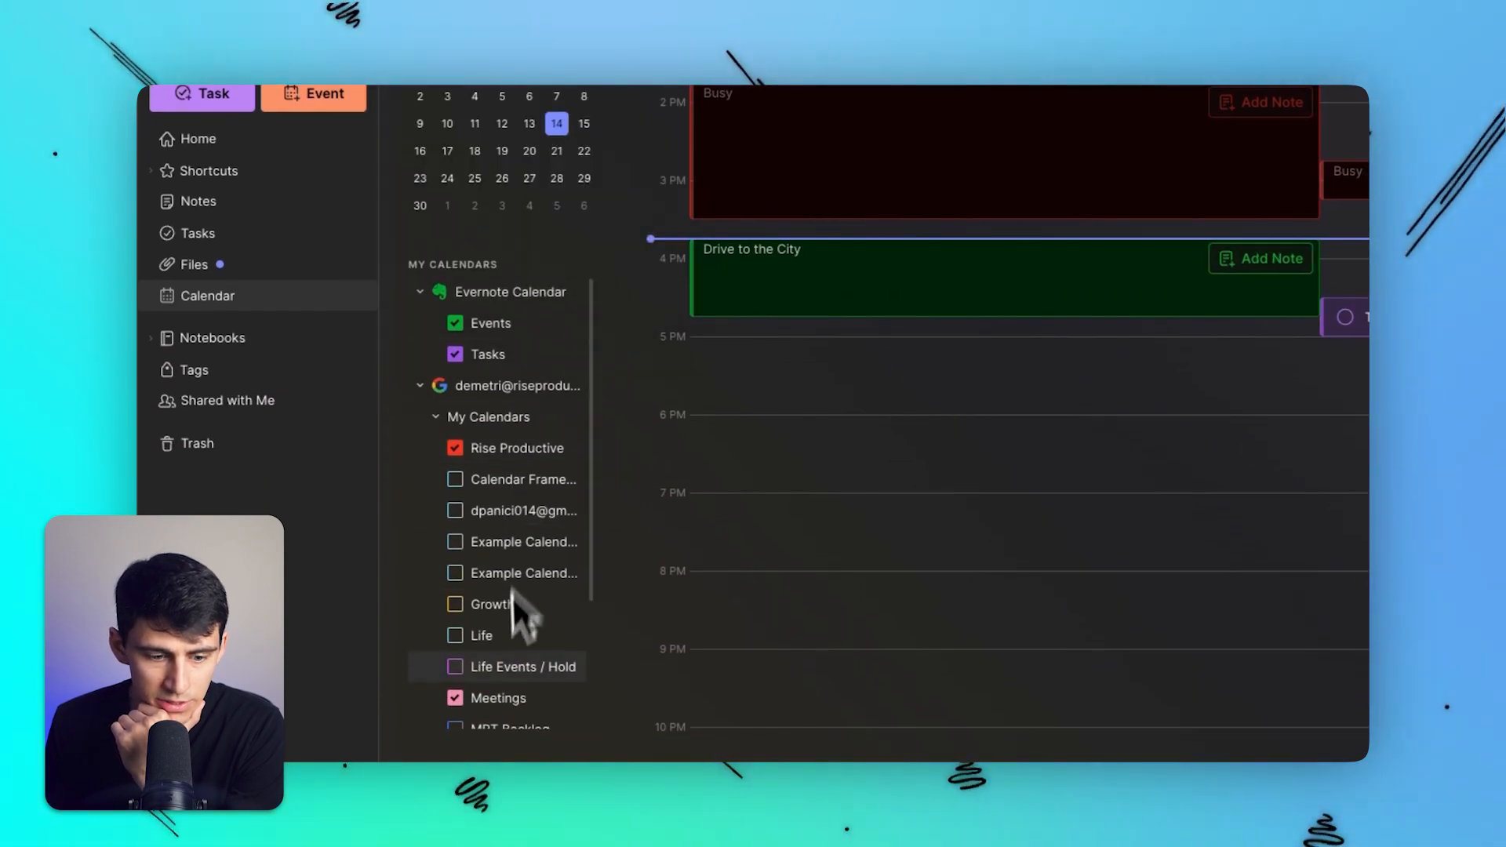
# - Tick the Life calendar under My Calendars to show its evening events
pyautogui.scroll(-3)
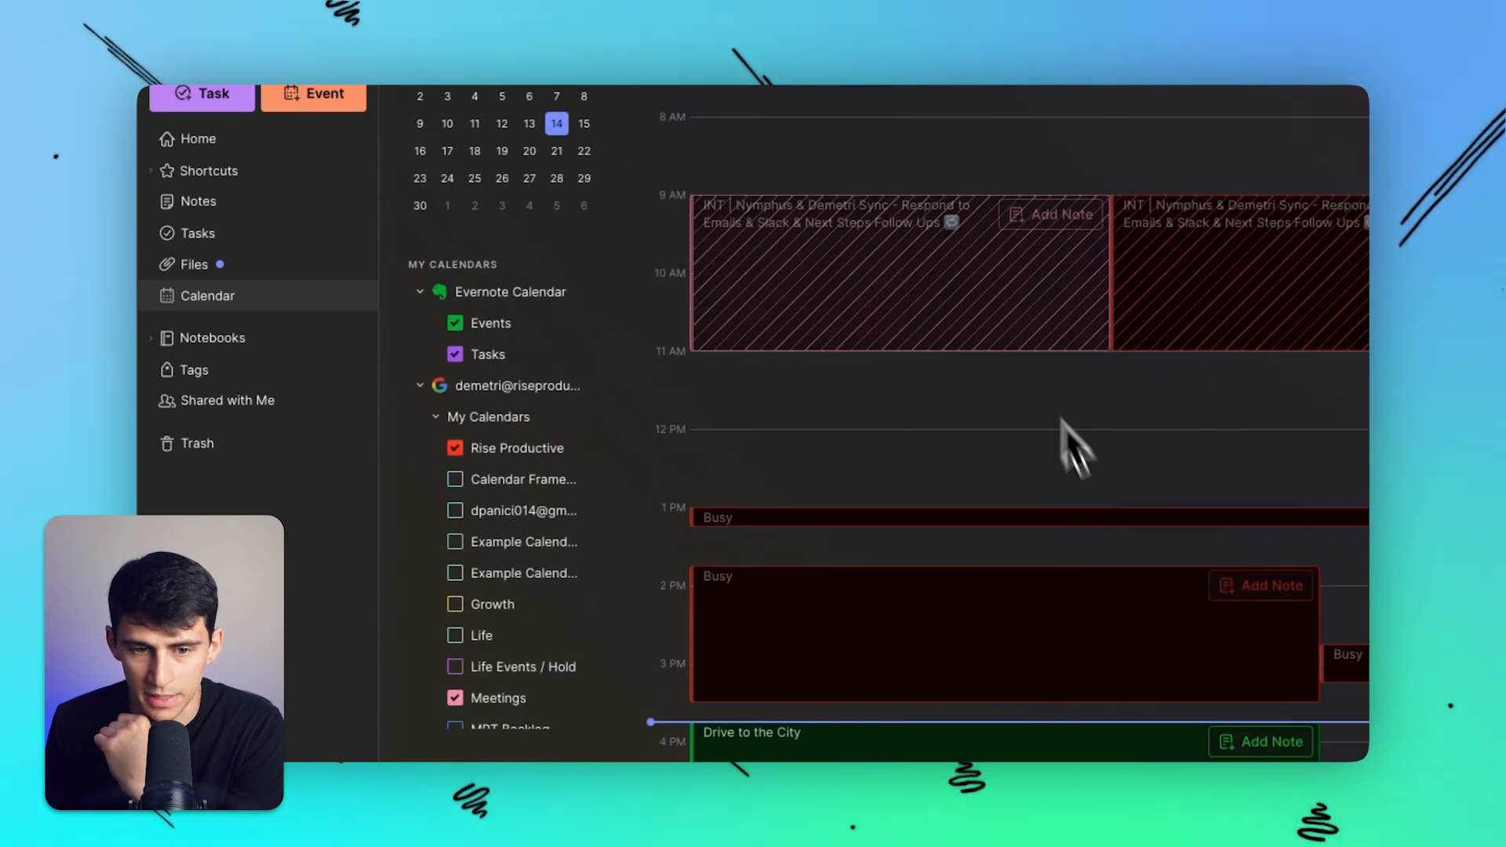
pyautogui.scroll(-3)
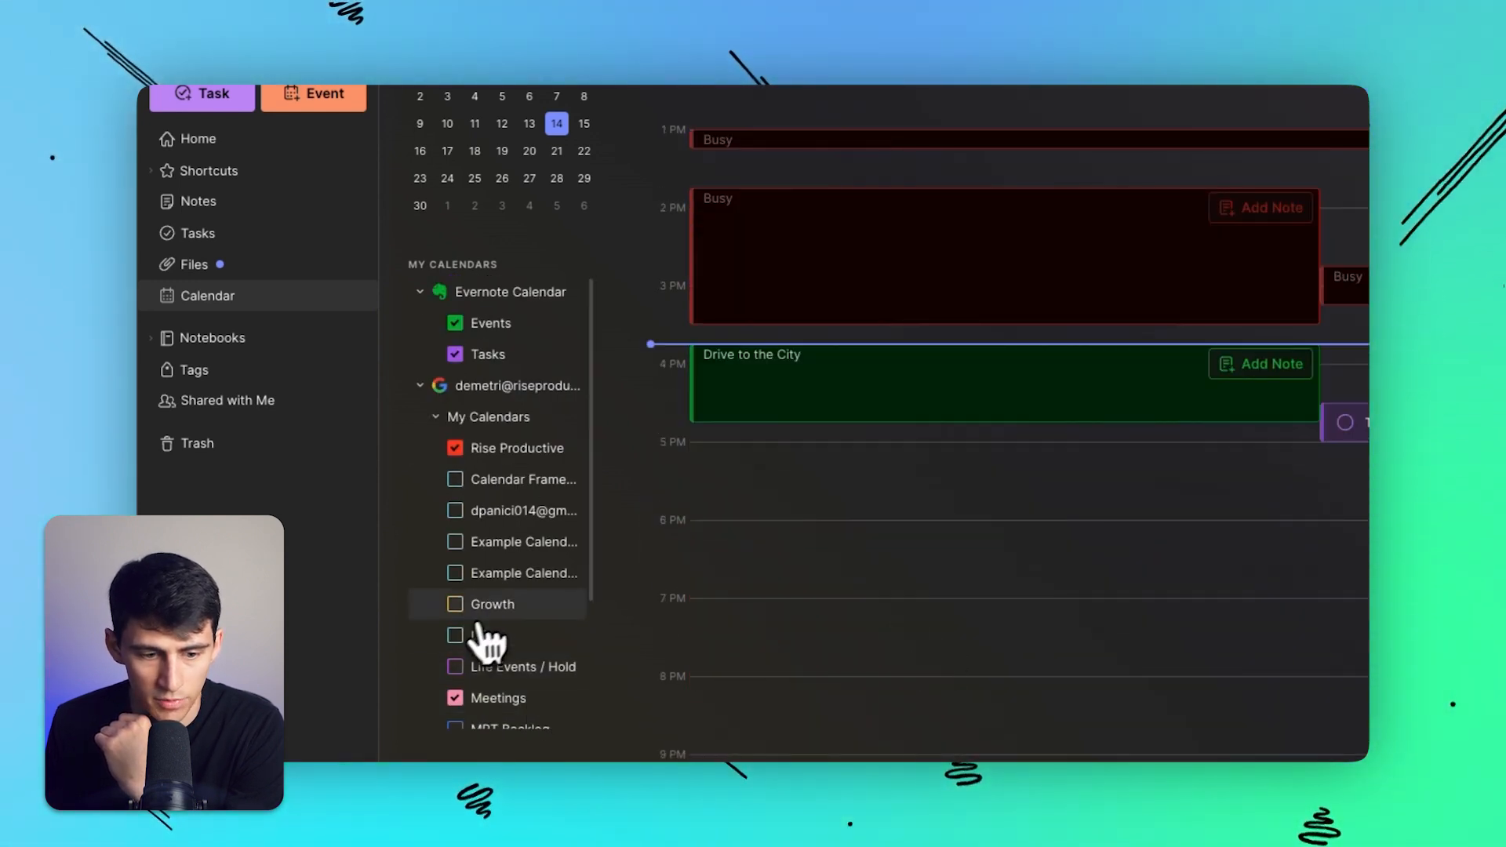
pyautogui.click(454, 667)
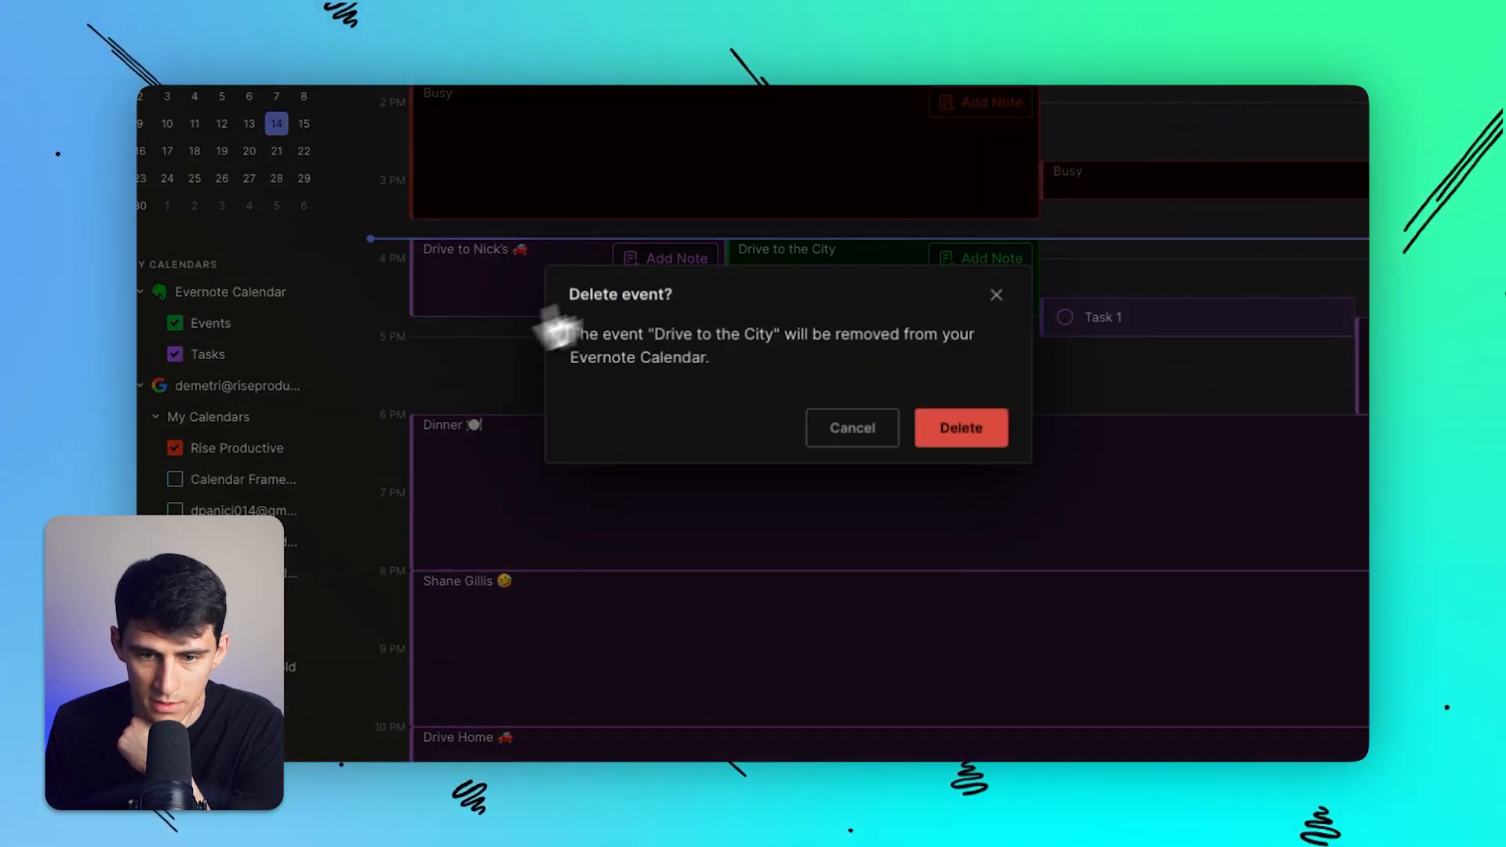
# - Delete Drive to the City, view and cancel Task 1, then add a Dinner note
pyautogui.click(960, 428)
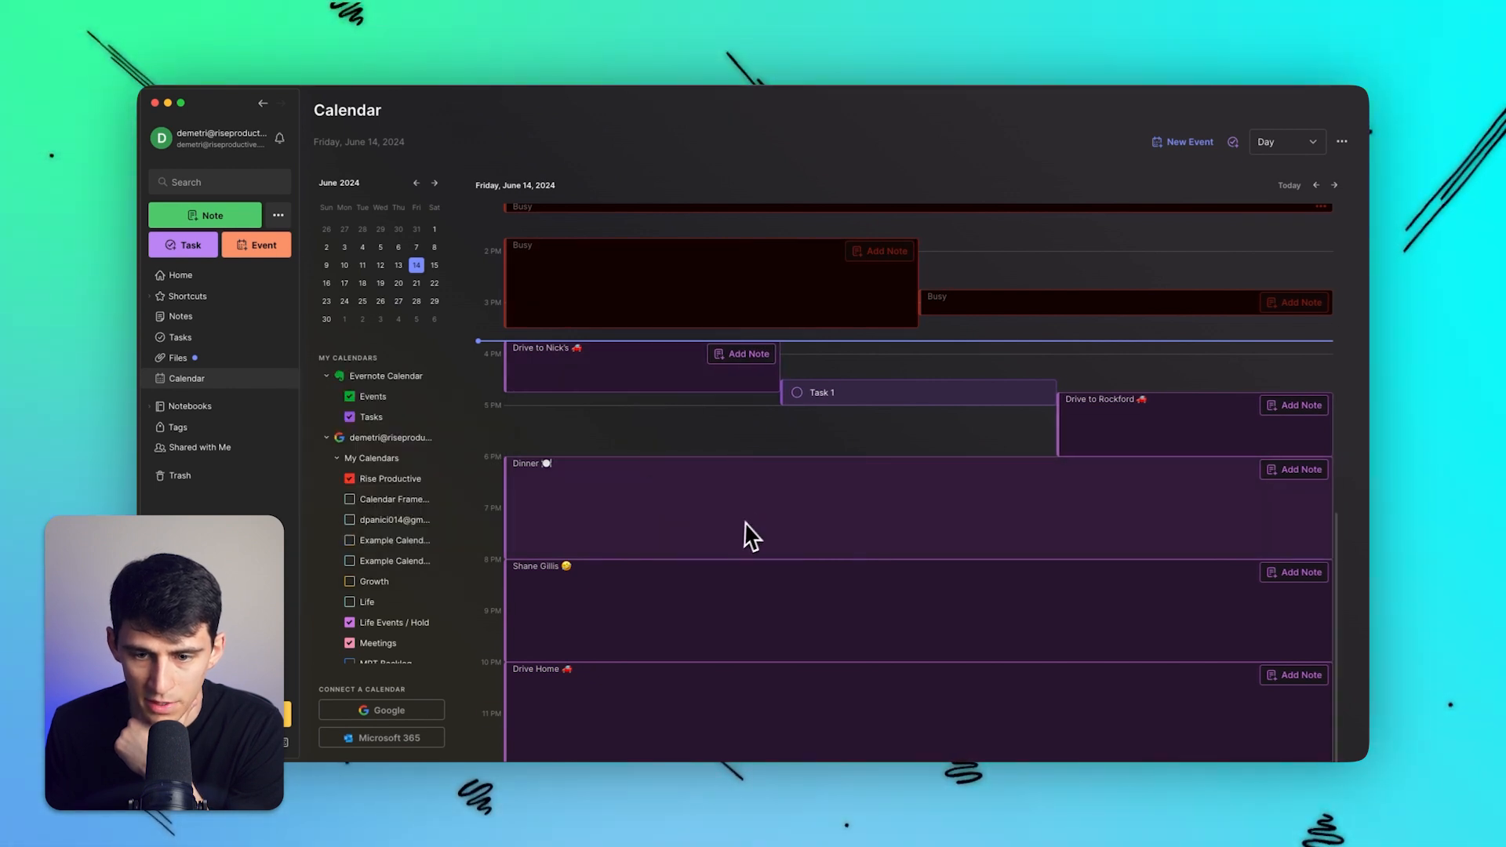
pyautogui.click(821, 393)
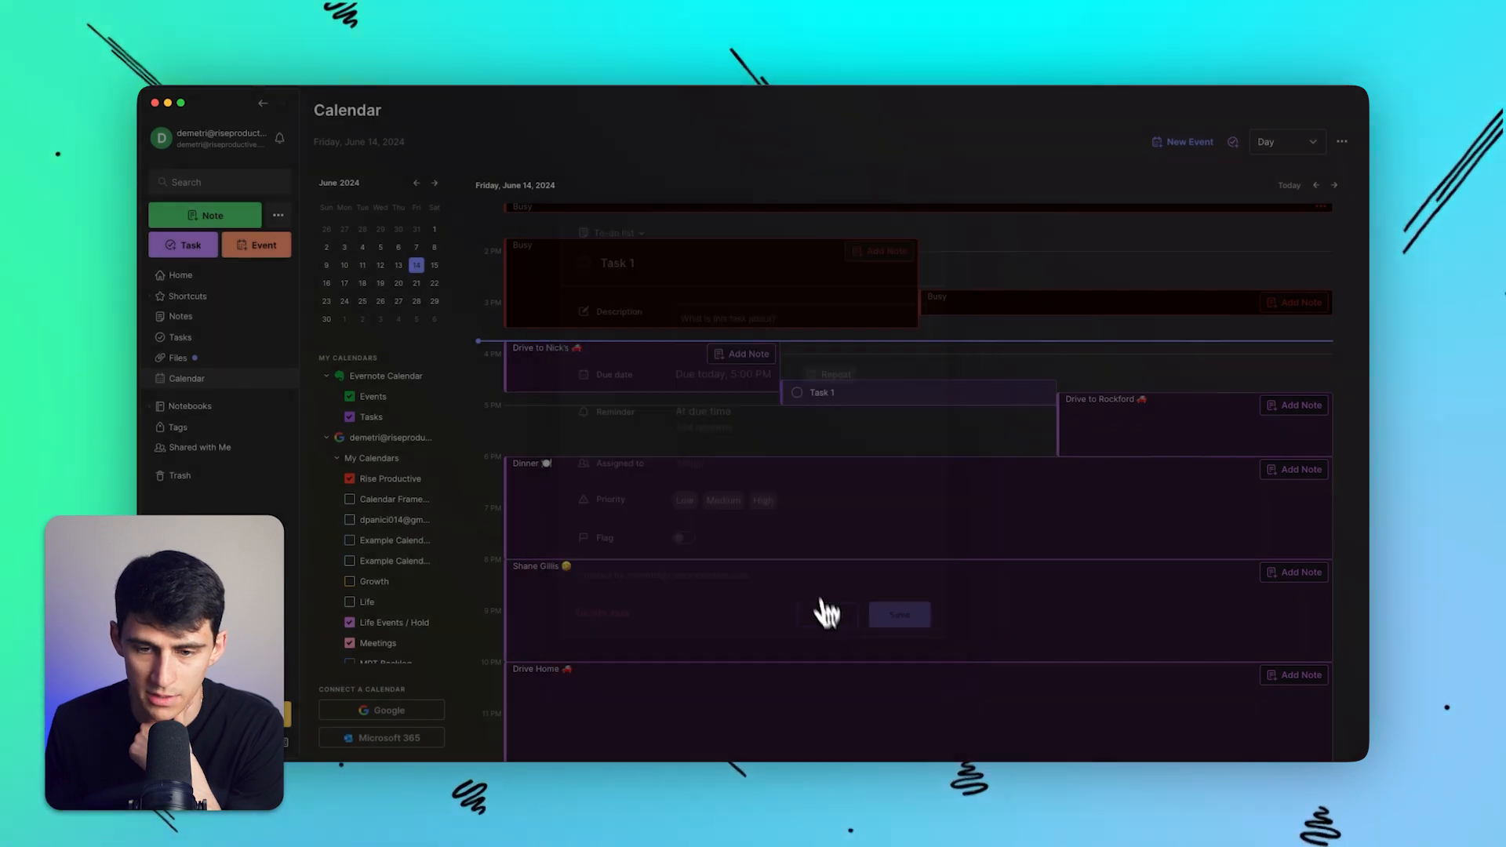
pyautogui.click(851, 405)
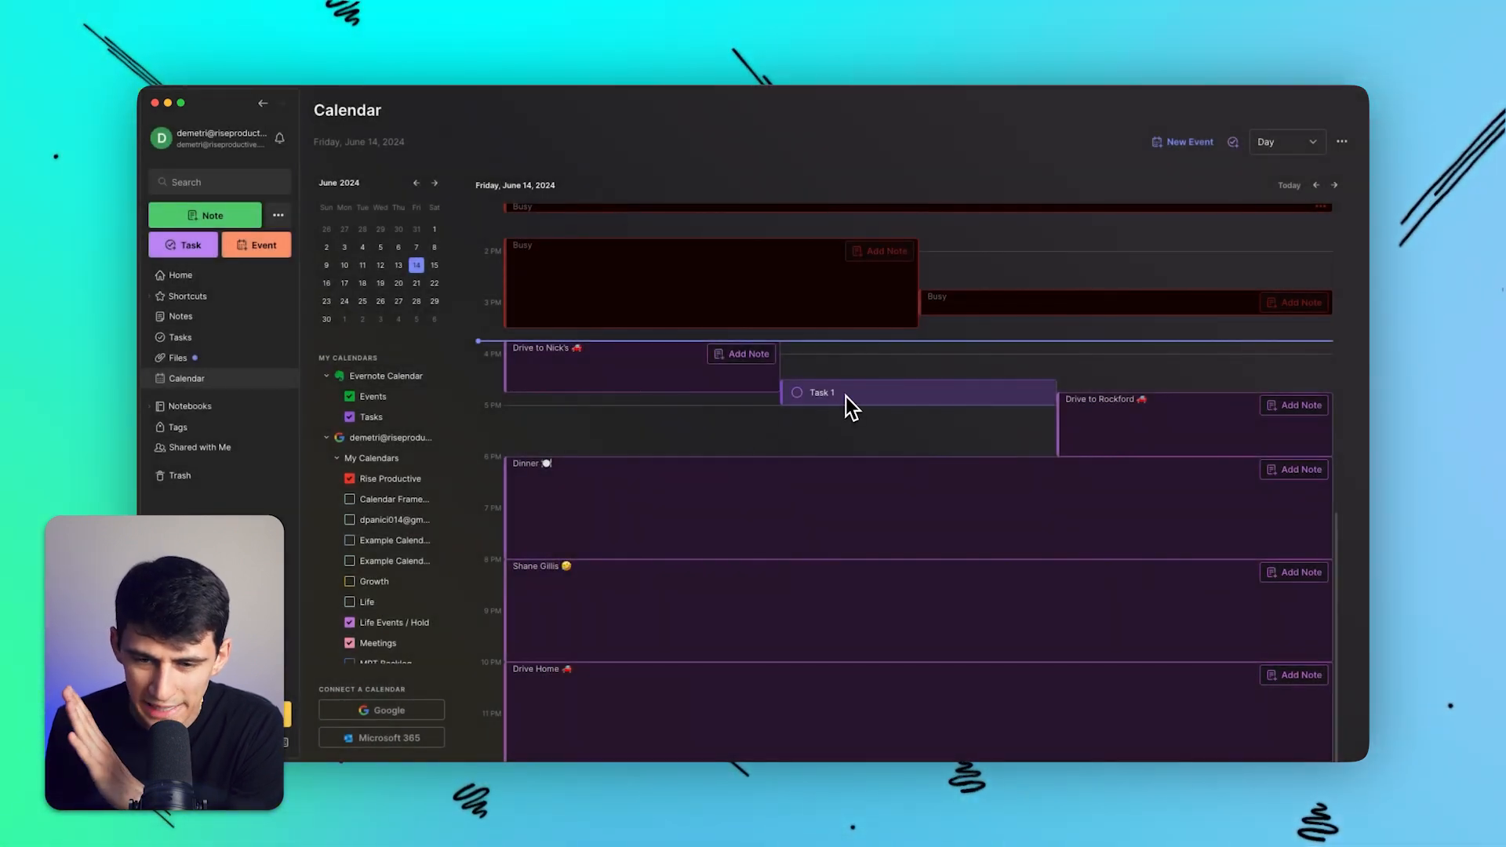
pyautogui.moveTo(1182, 442)
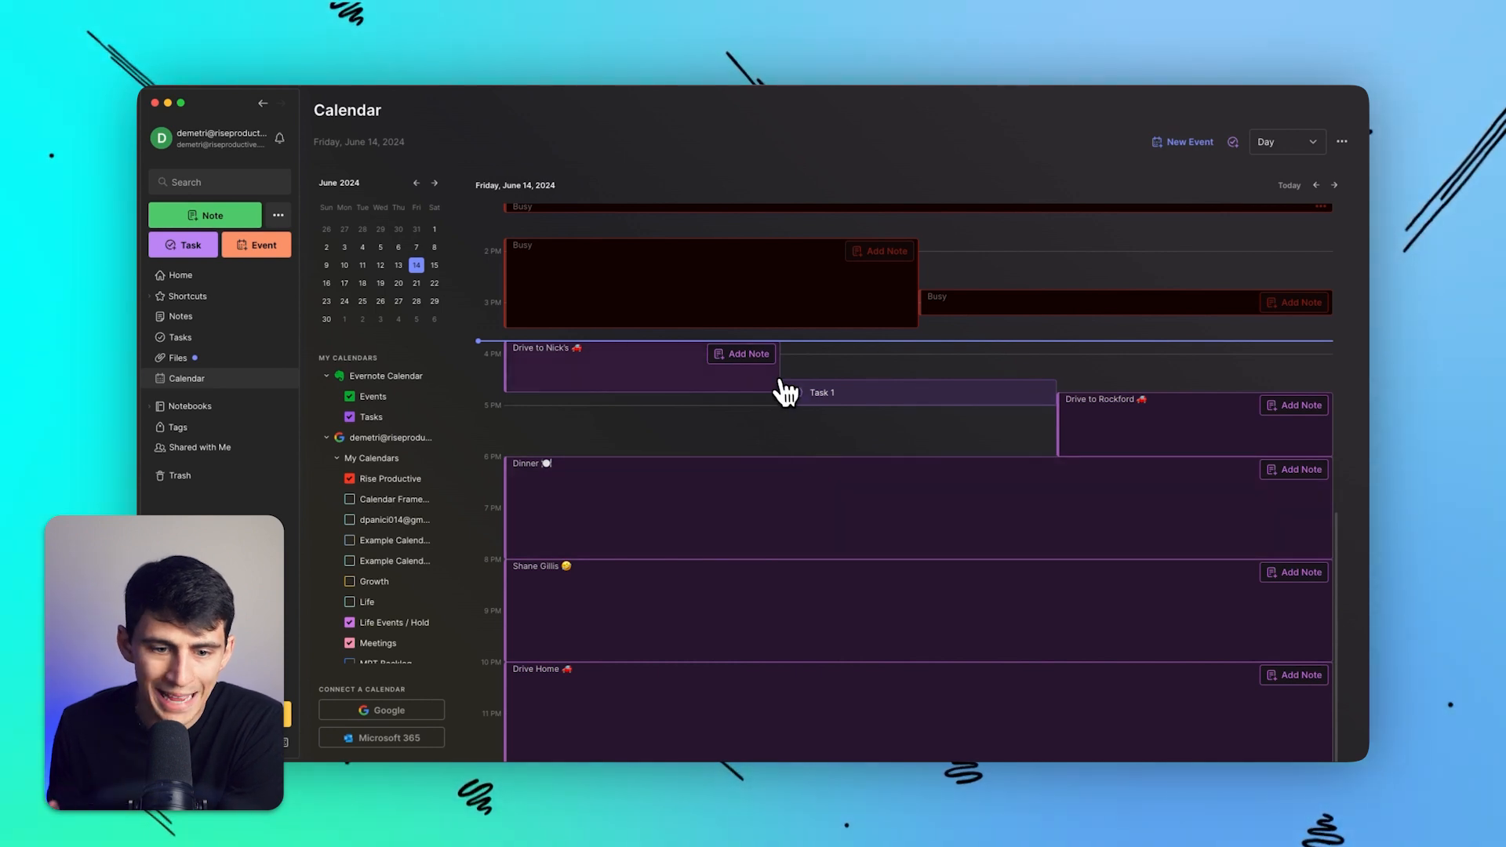
pyautogui.click(748, 354)
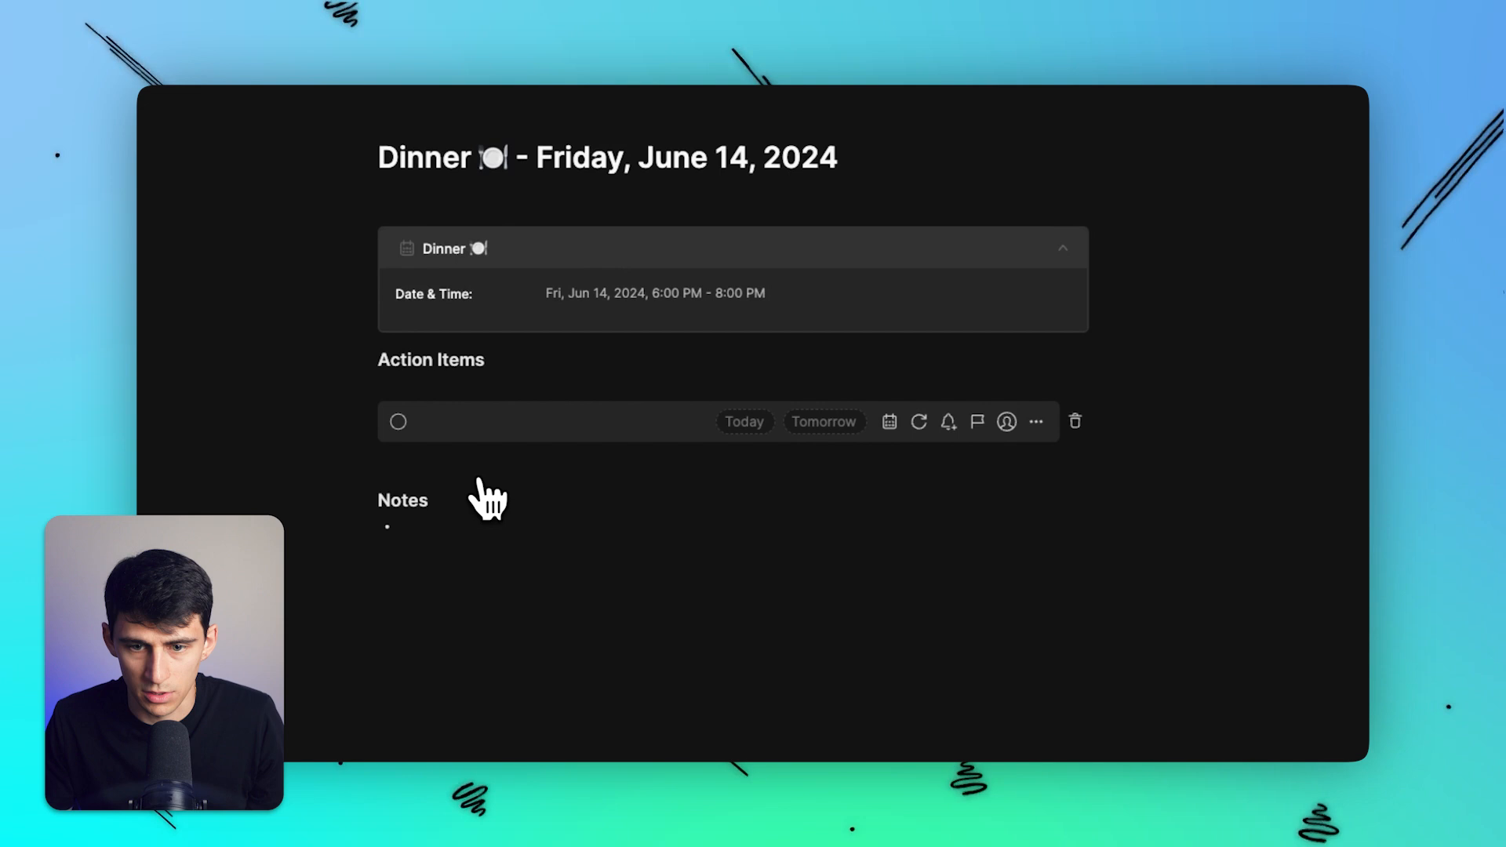
# - Add the action item 'Figure out where to go for dinner' and return Home
pyautogui.write('Figure out wher')
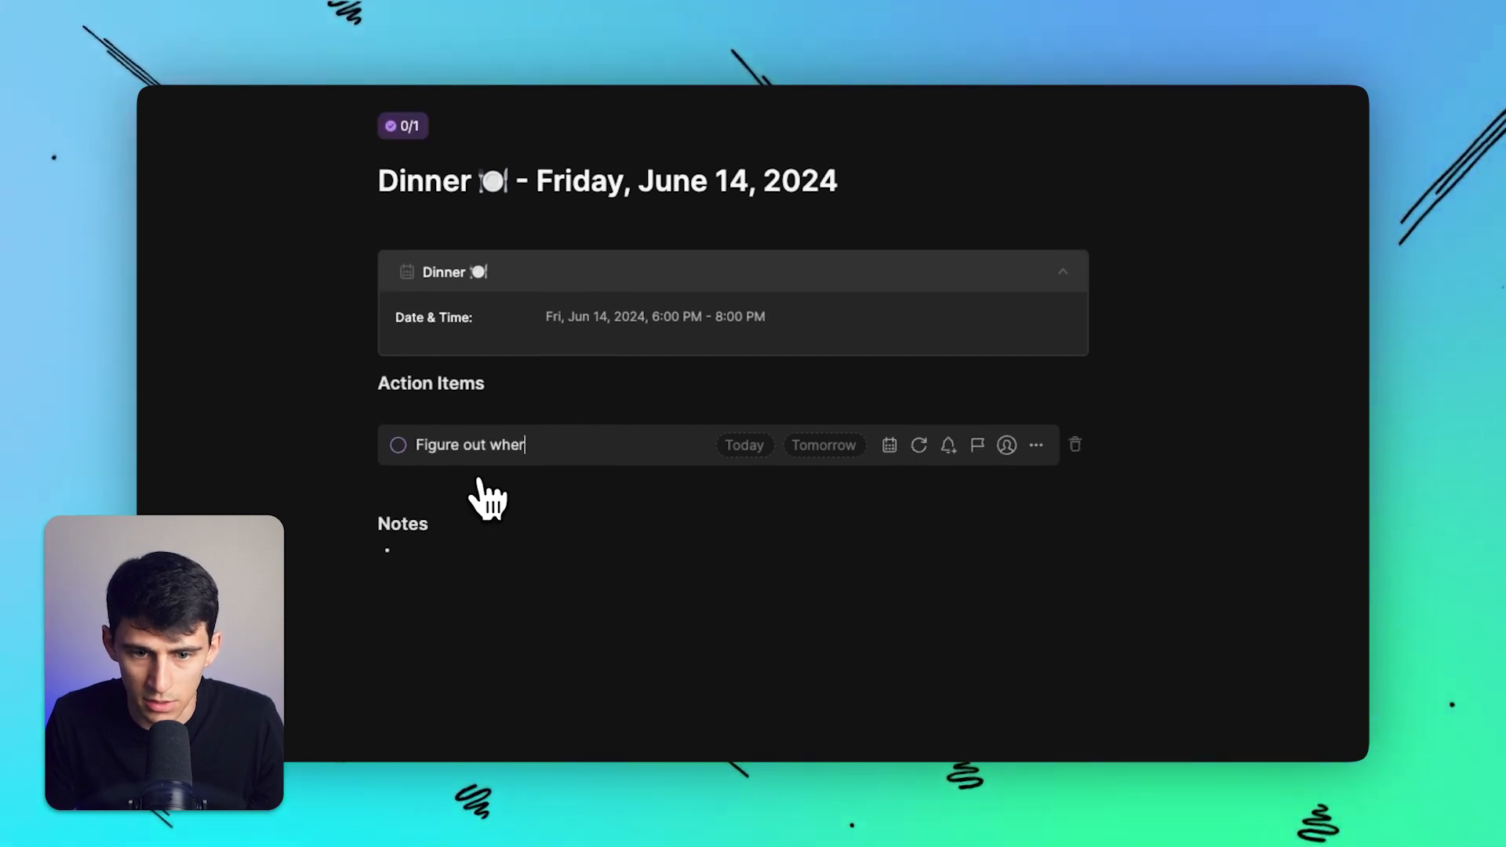
pyautogui.write('e to go for dinner in rockfort')
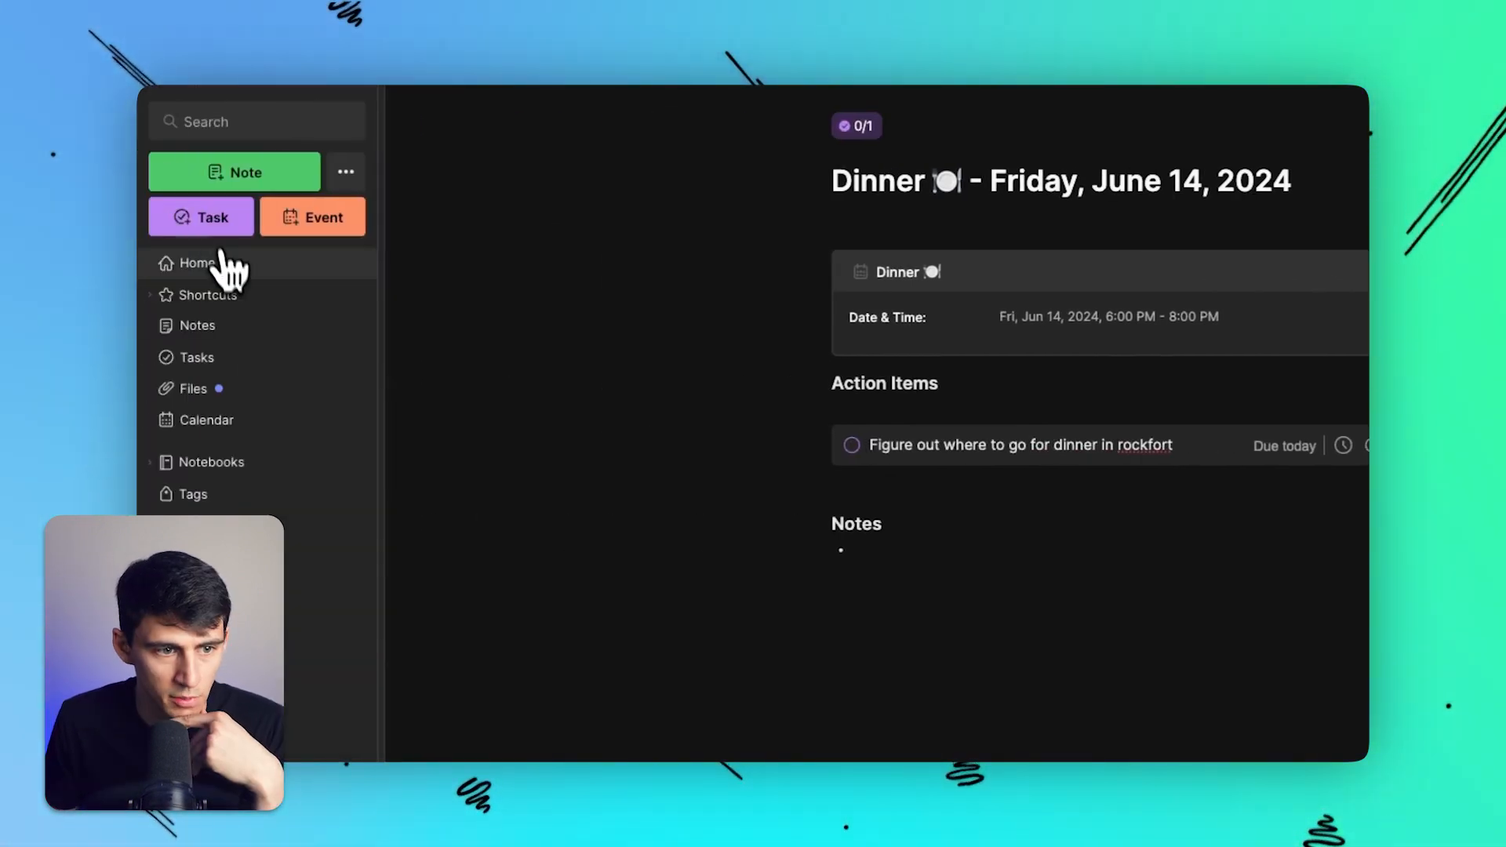
pyautogui.click(197, 262)
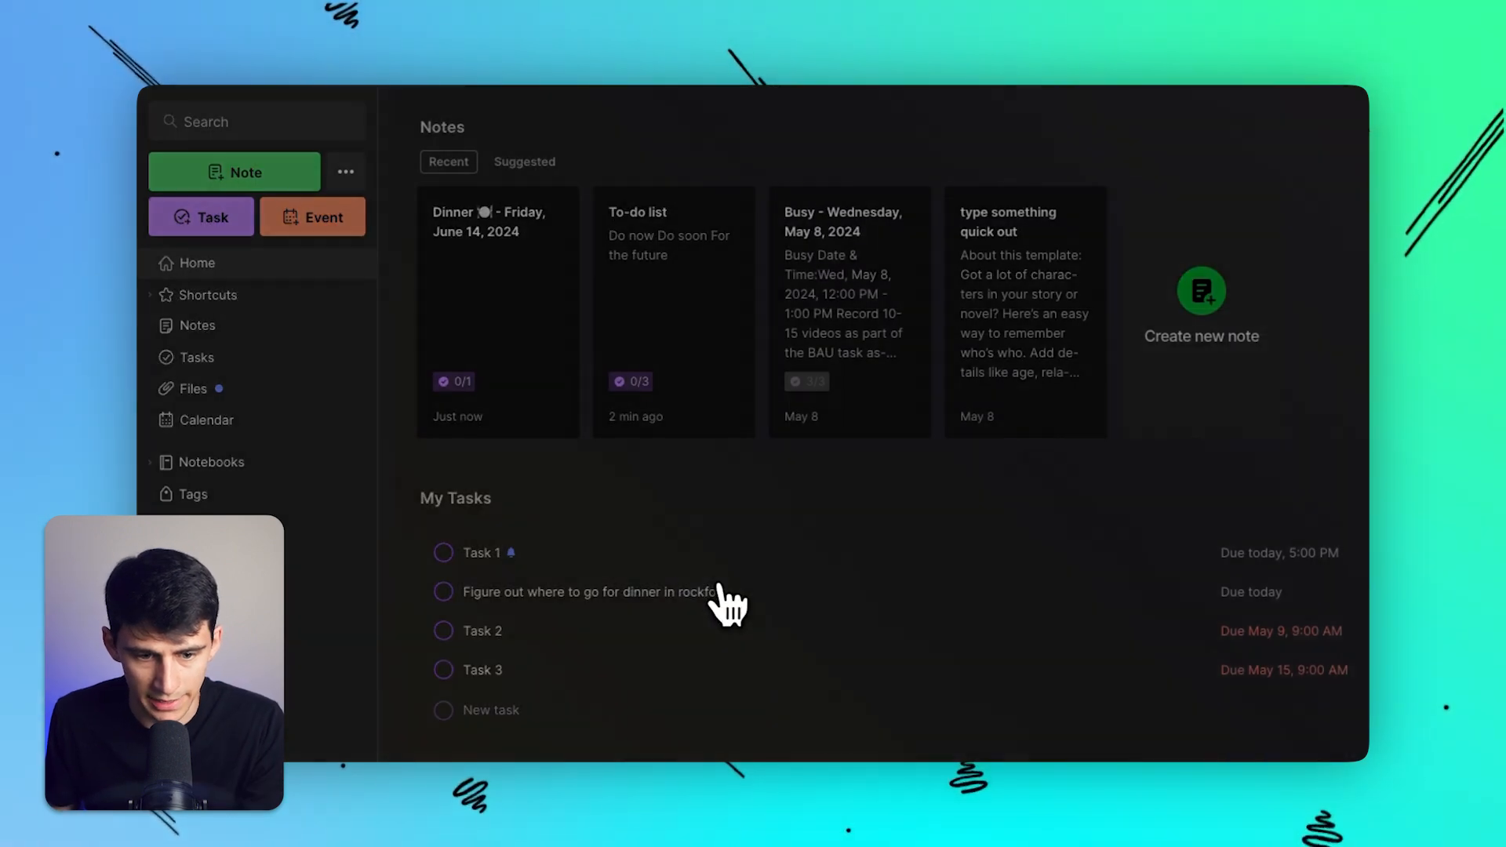
# - Save the dinner task with 'Rockford' spelled correctly, then scroll down Home
pyautogui.click(581, 591)
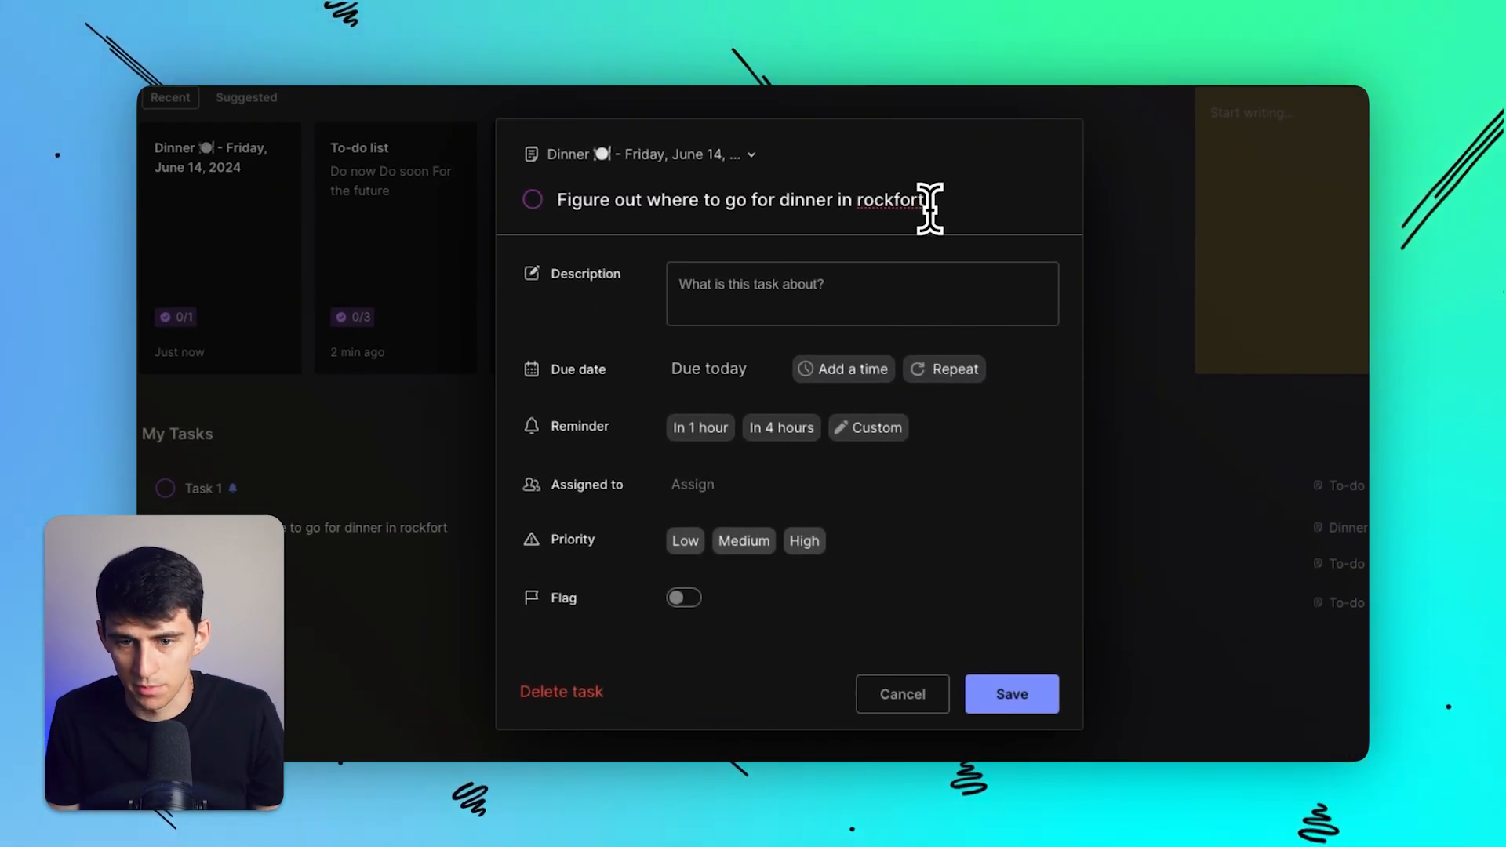
pyautogui.click(1012, 694)
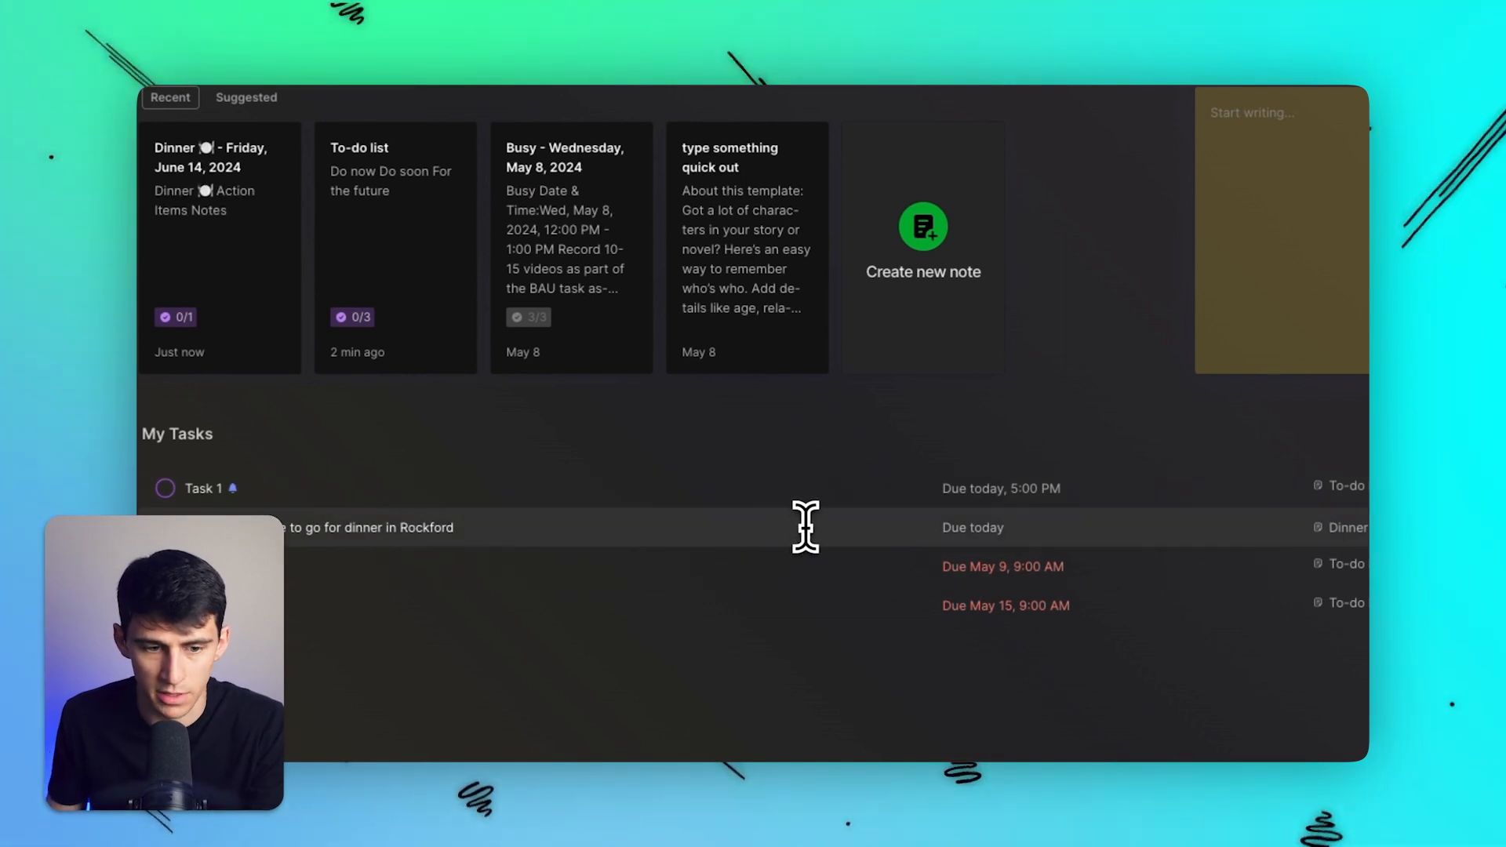
pyautogui.scroll(-3)
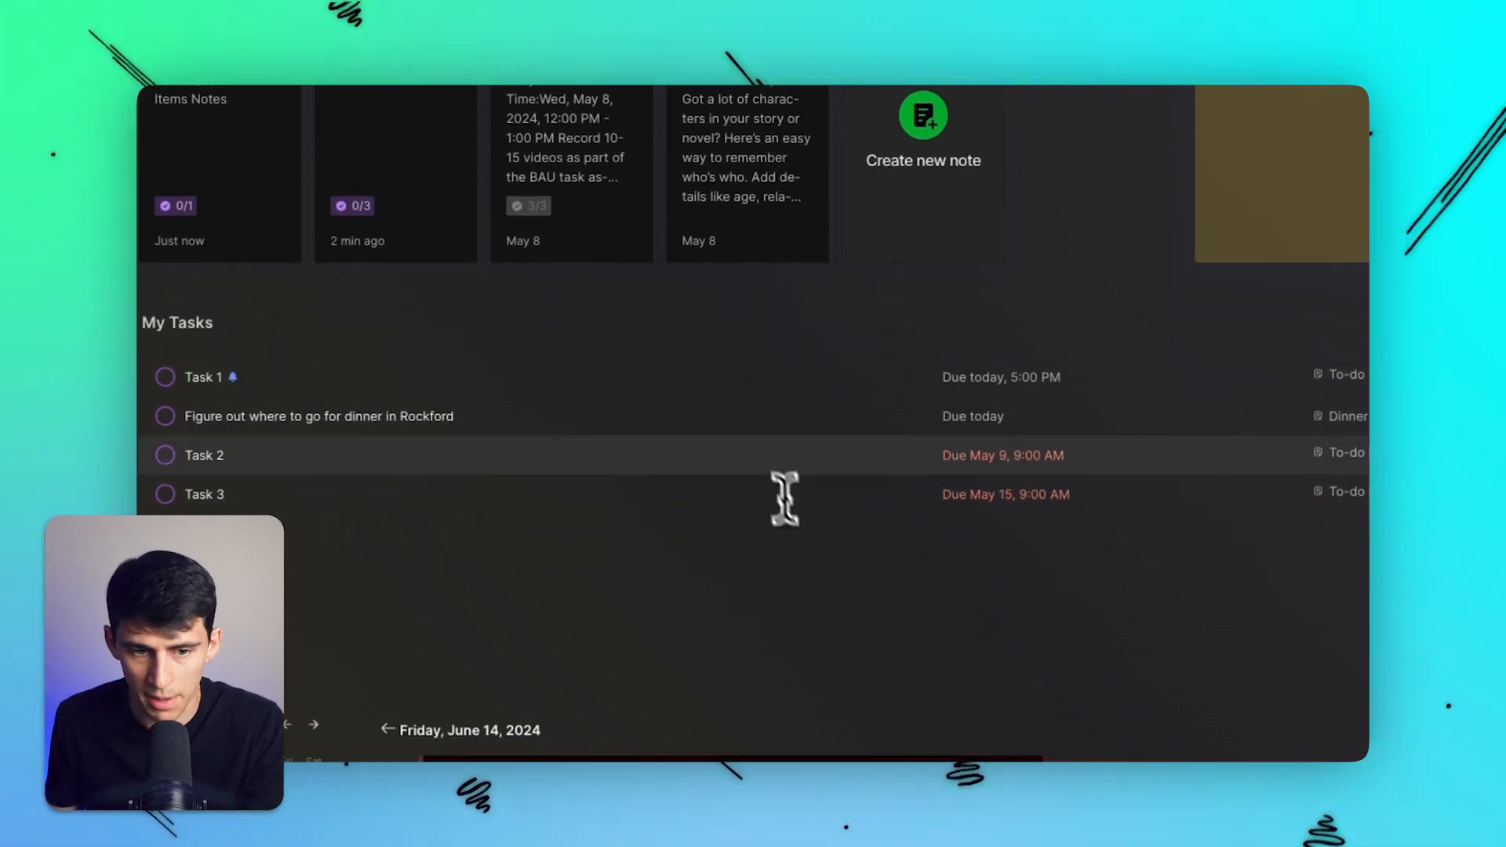
pyautogui.scroll(-3)
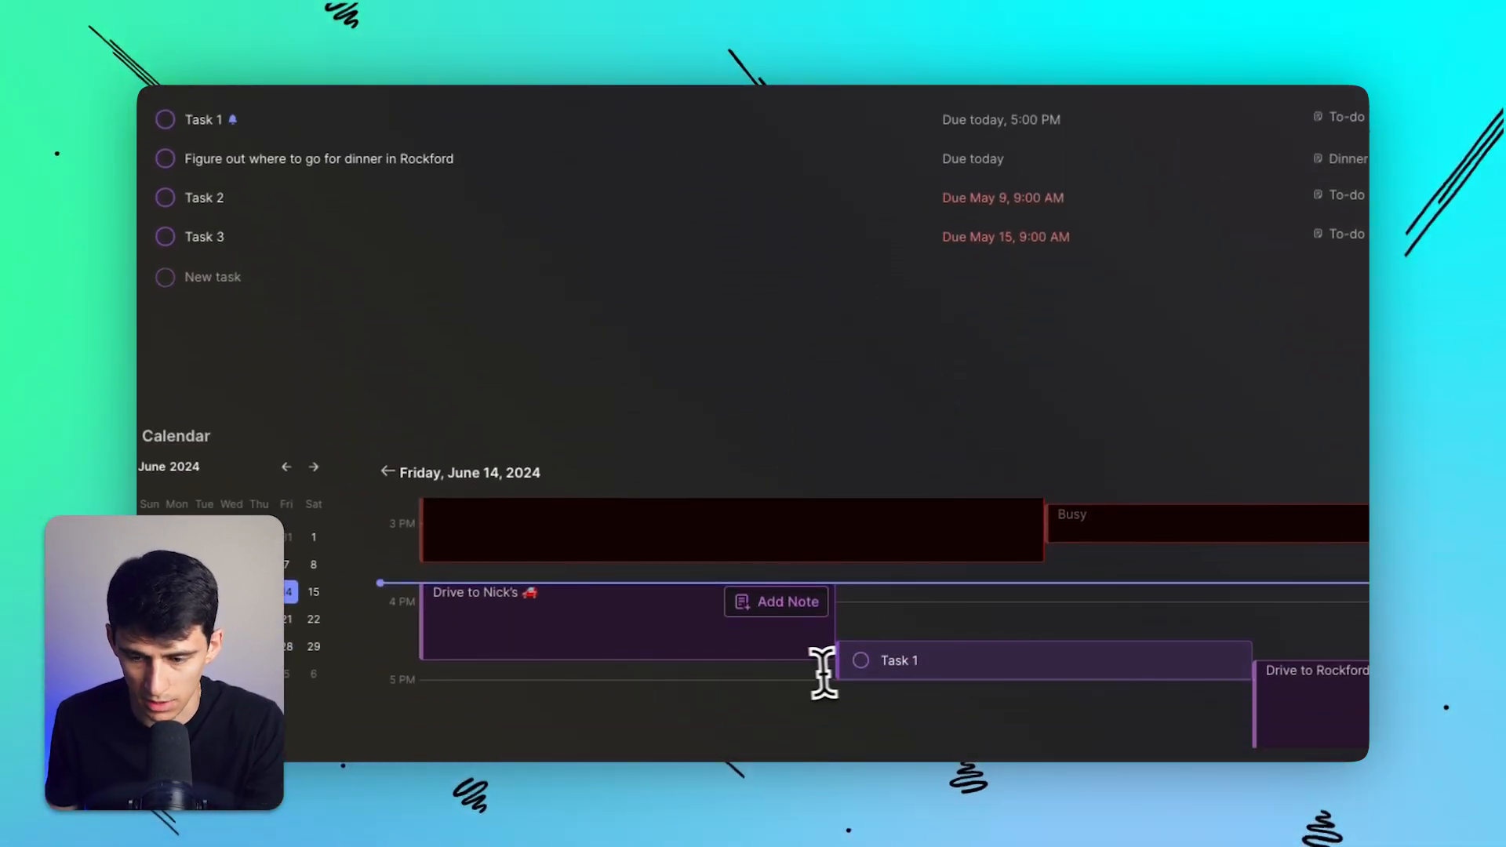
pyautogui.scroll(-3)
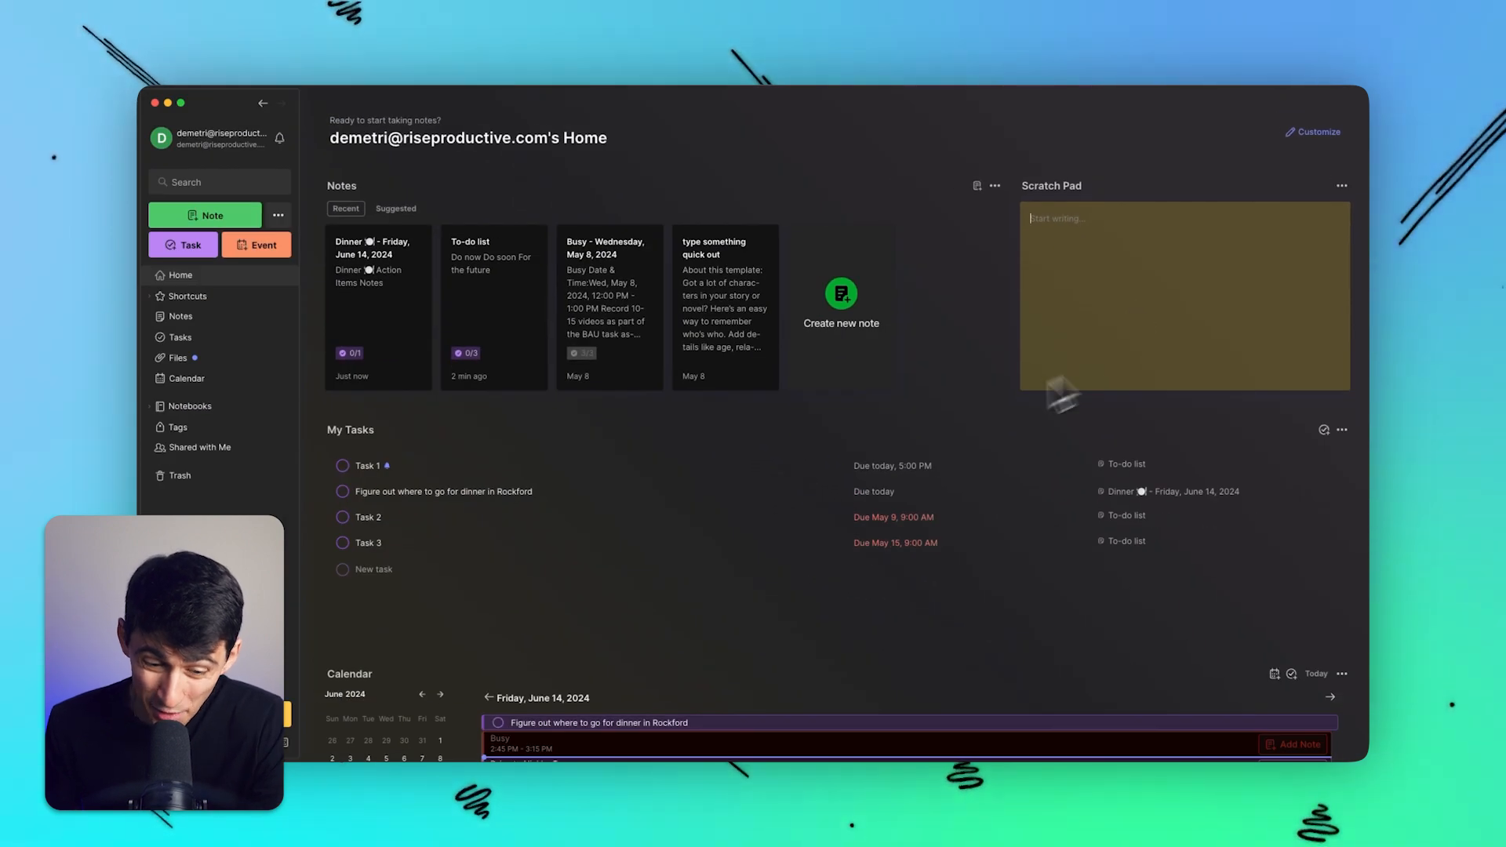
# - Open the 'Busy - Wednesday, May 8, 2024' note card from Home
pyautogui.click(444, 492)
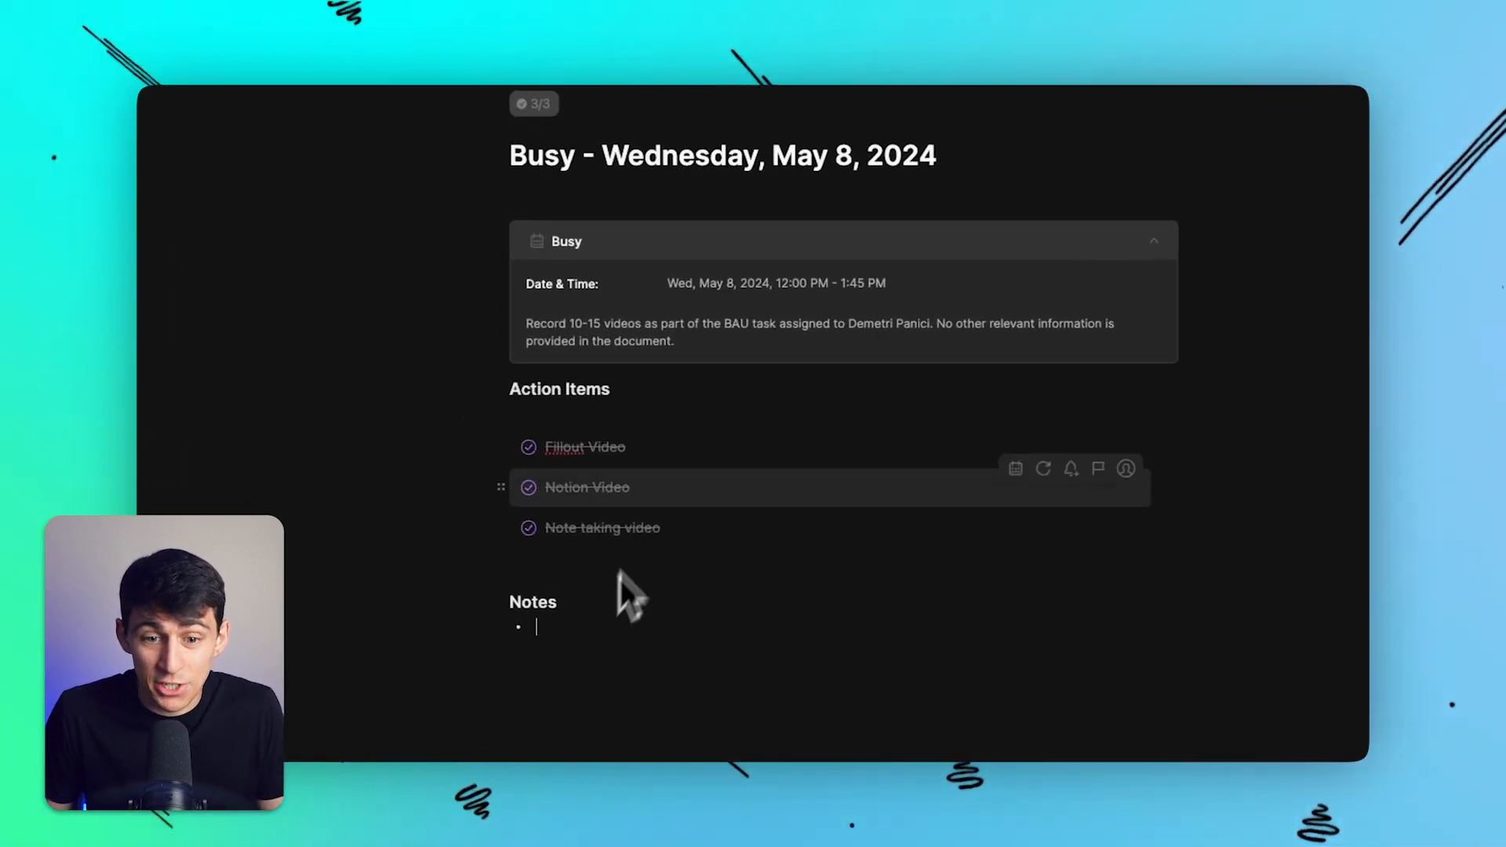
pyautogui.moveTo(631, 615)
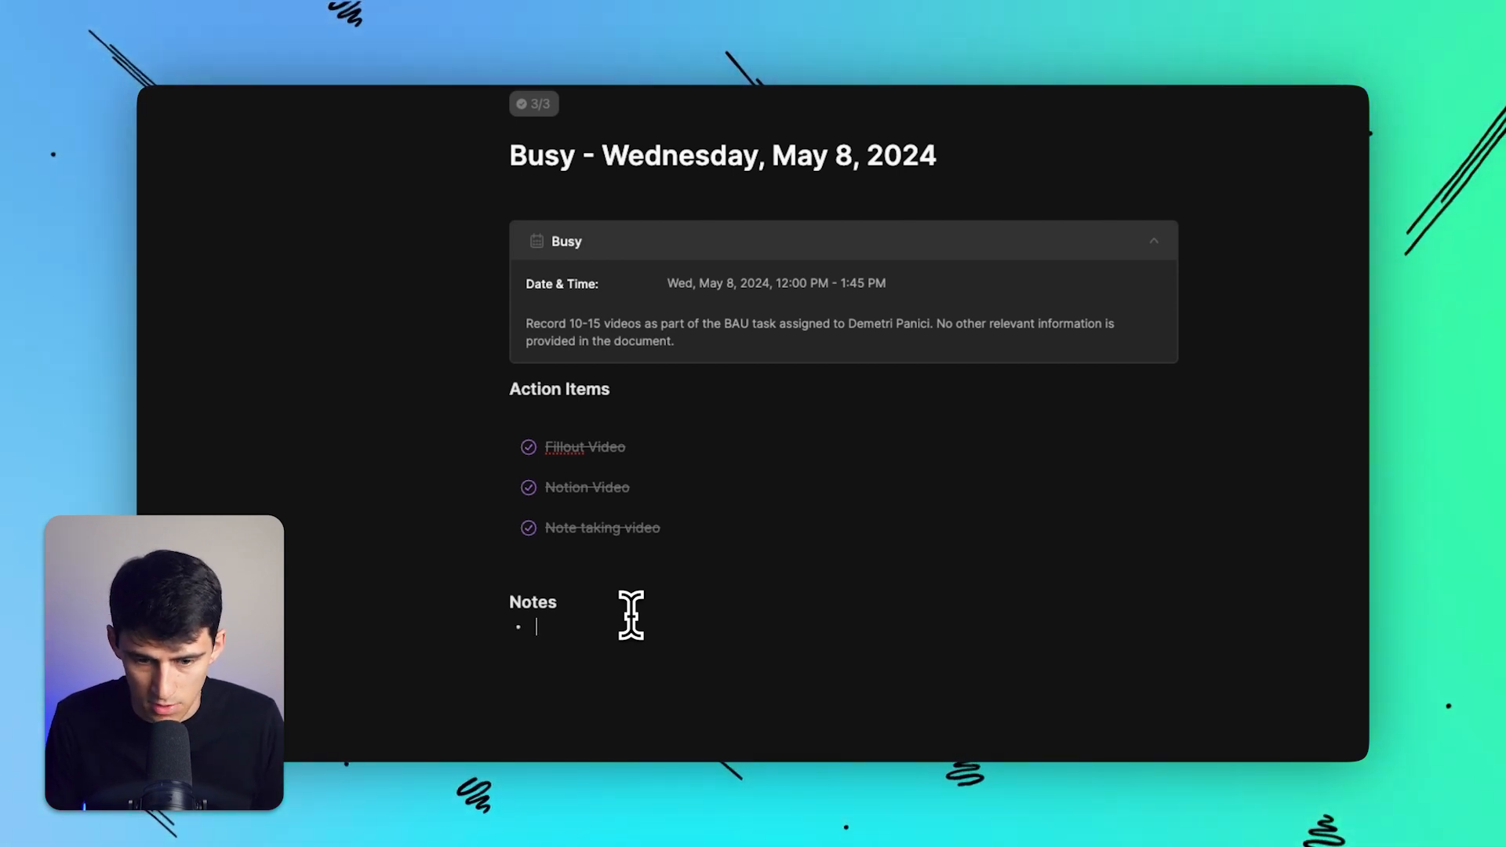
# - Type test text under Notes in the Busy note to show the formatting toolbar
pyautogui.write('dsfaj')
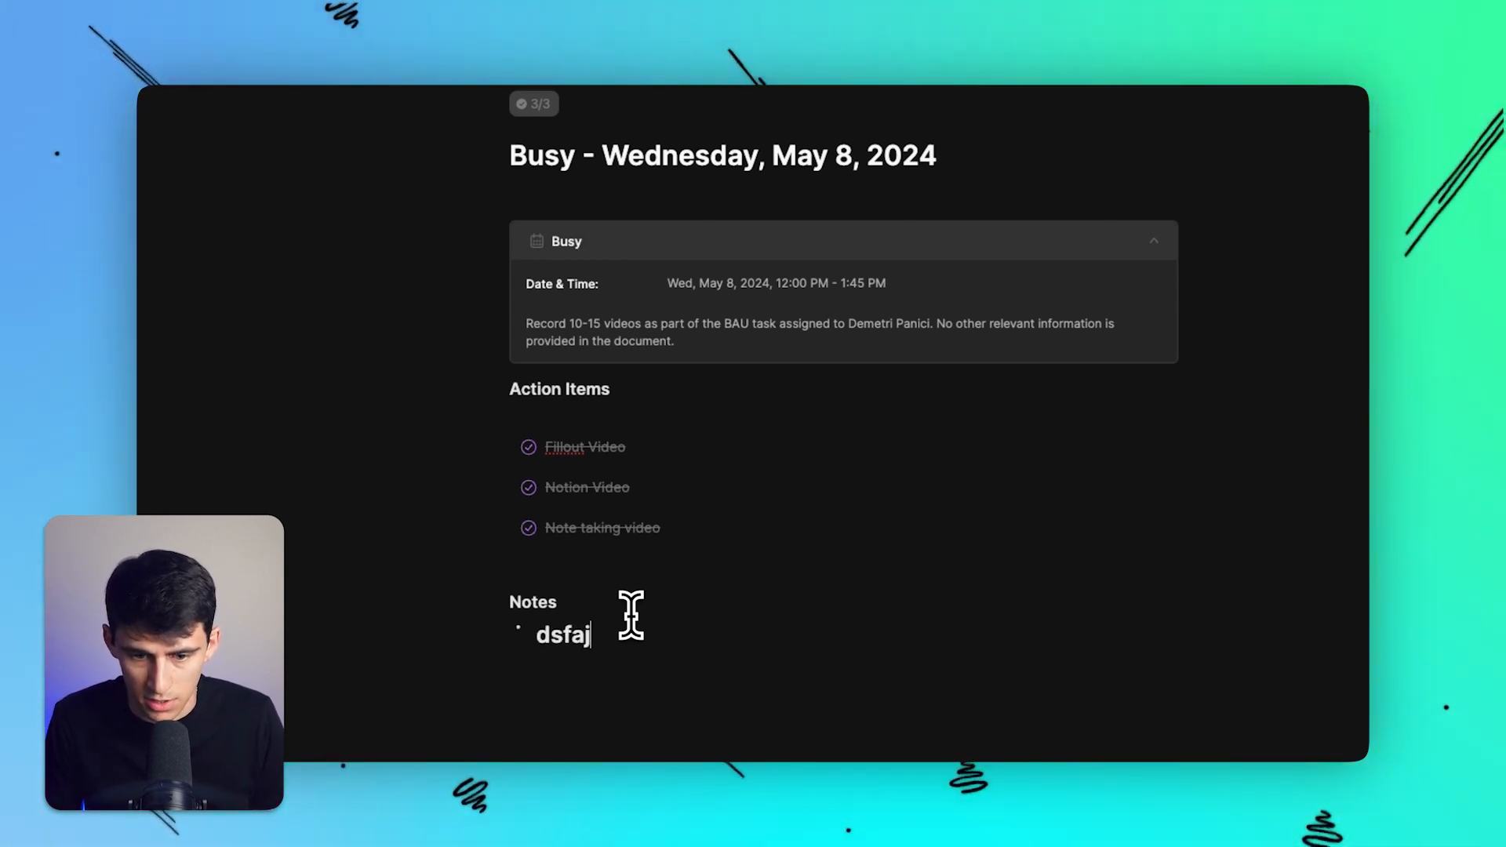
pyautogui.write(';lafjk')
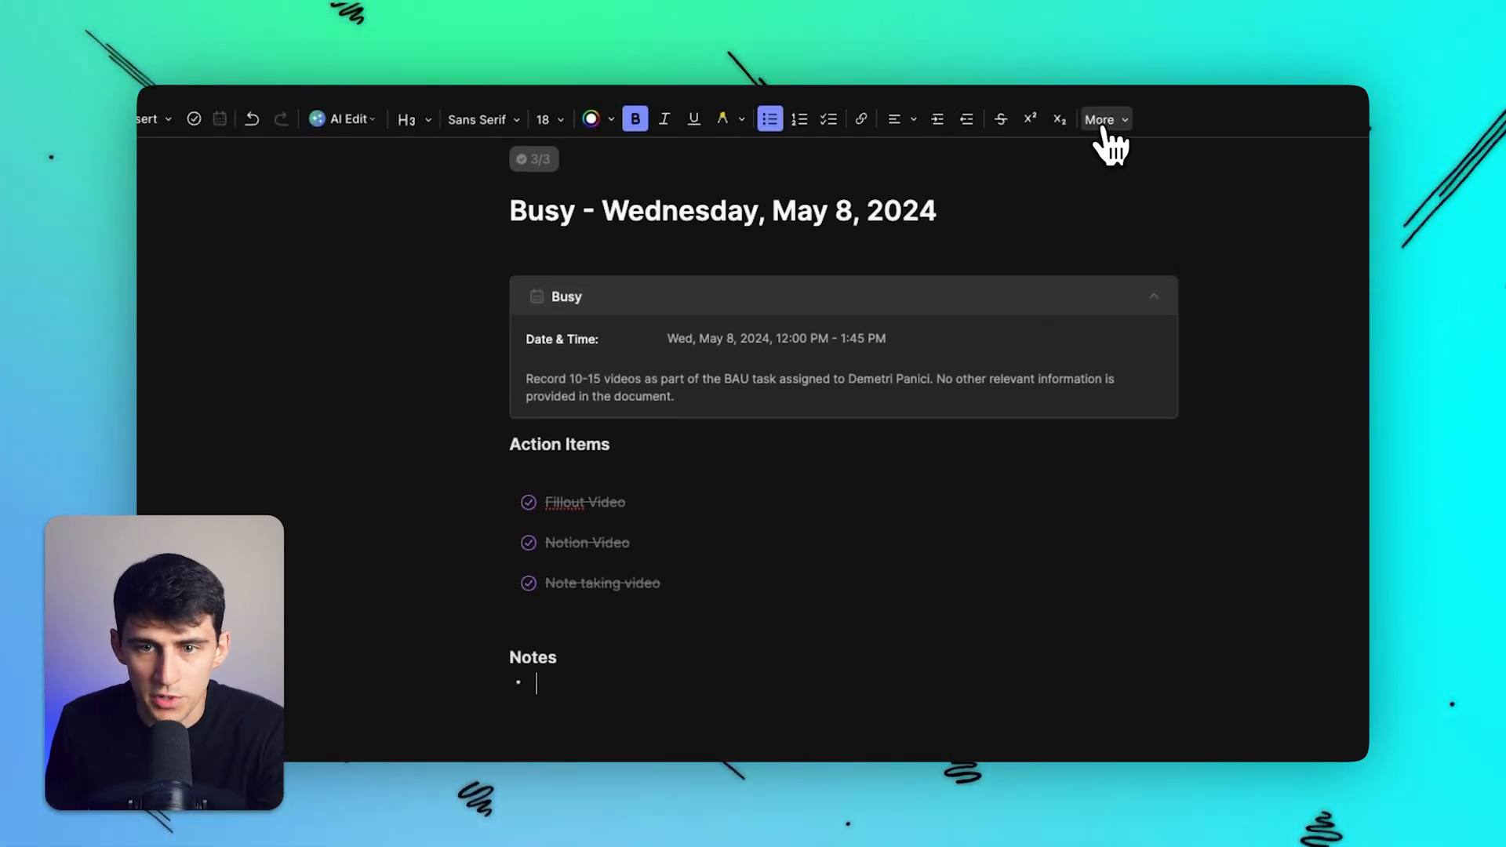
pyautogui.moveTo(828, 119)
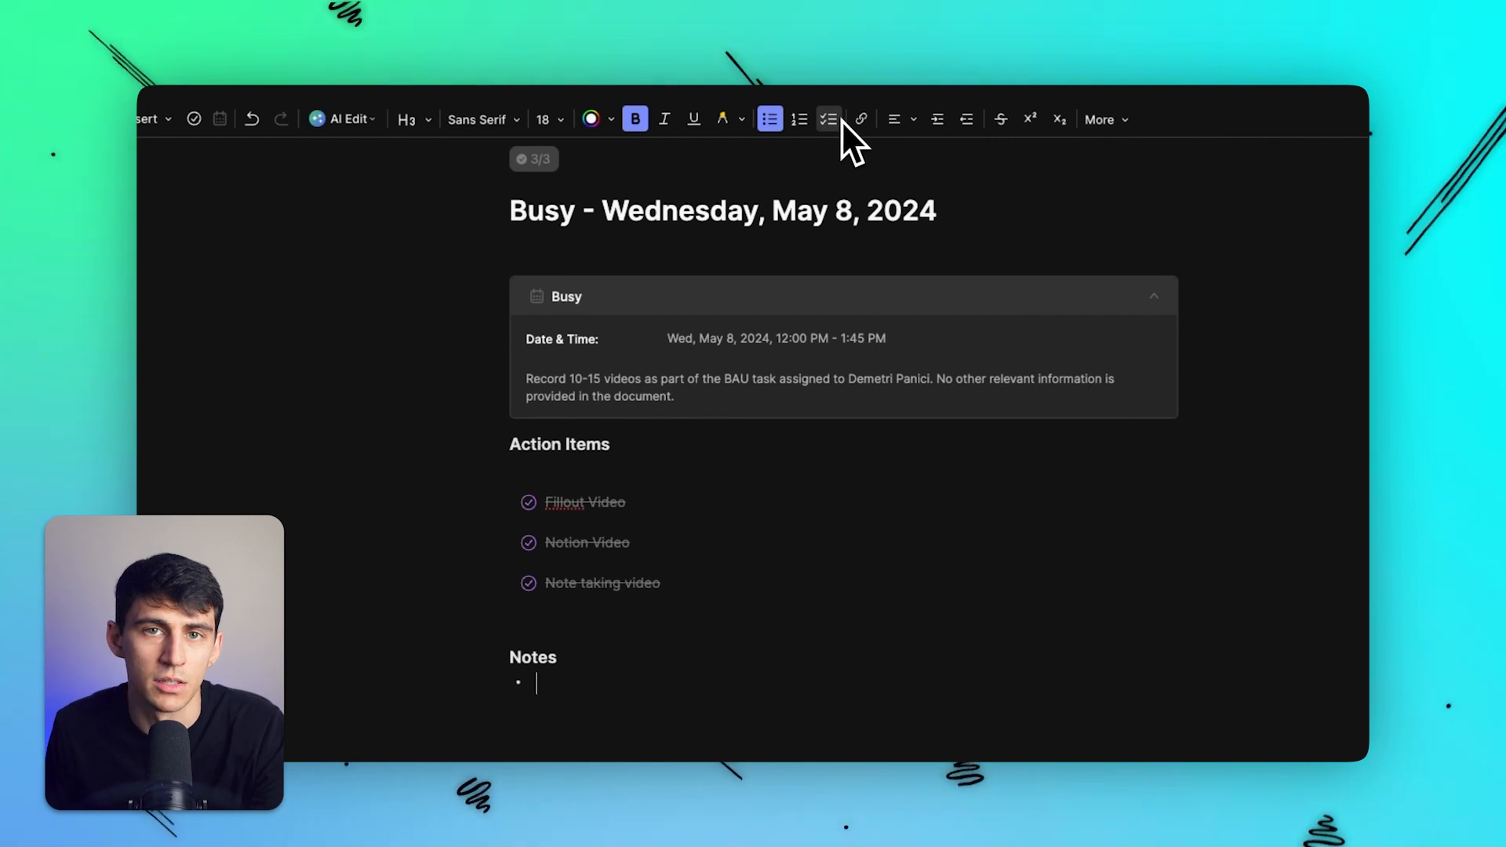
pyautogui.moveTo(343, 120)
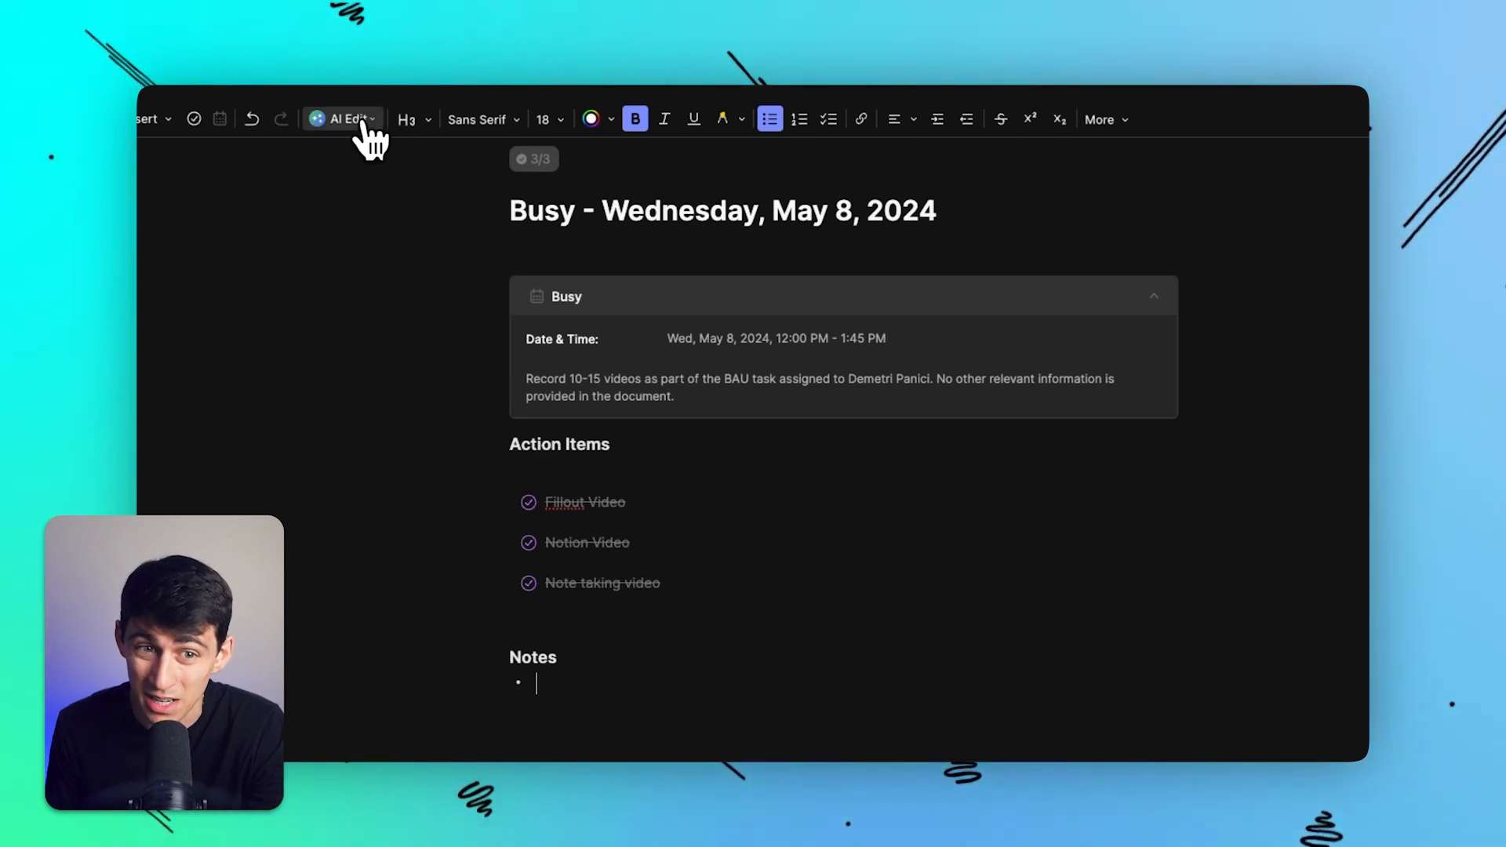
pyautogui.click(342, 118)
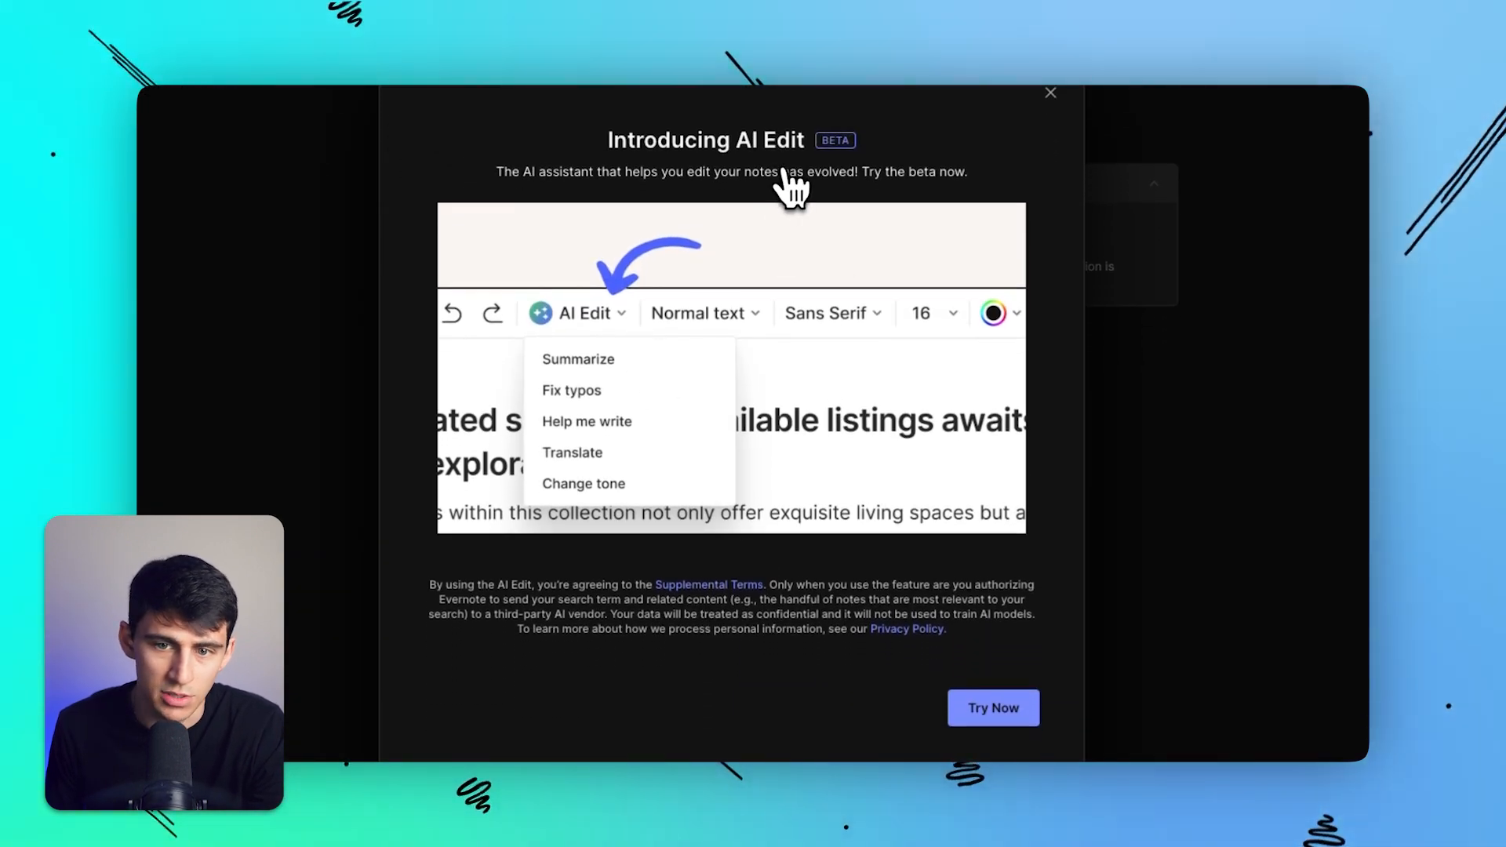
pyautogui.moveTo(877, 437)
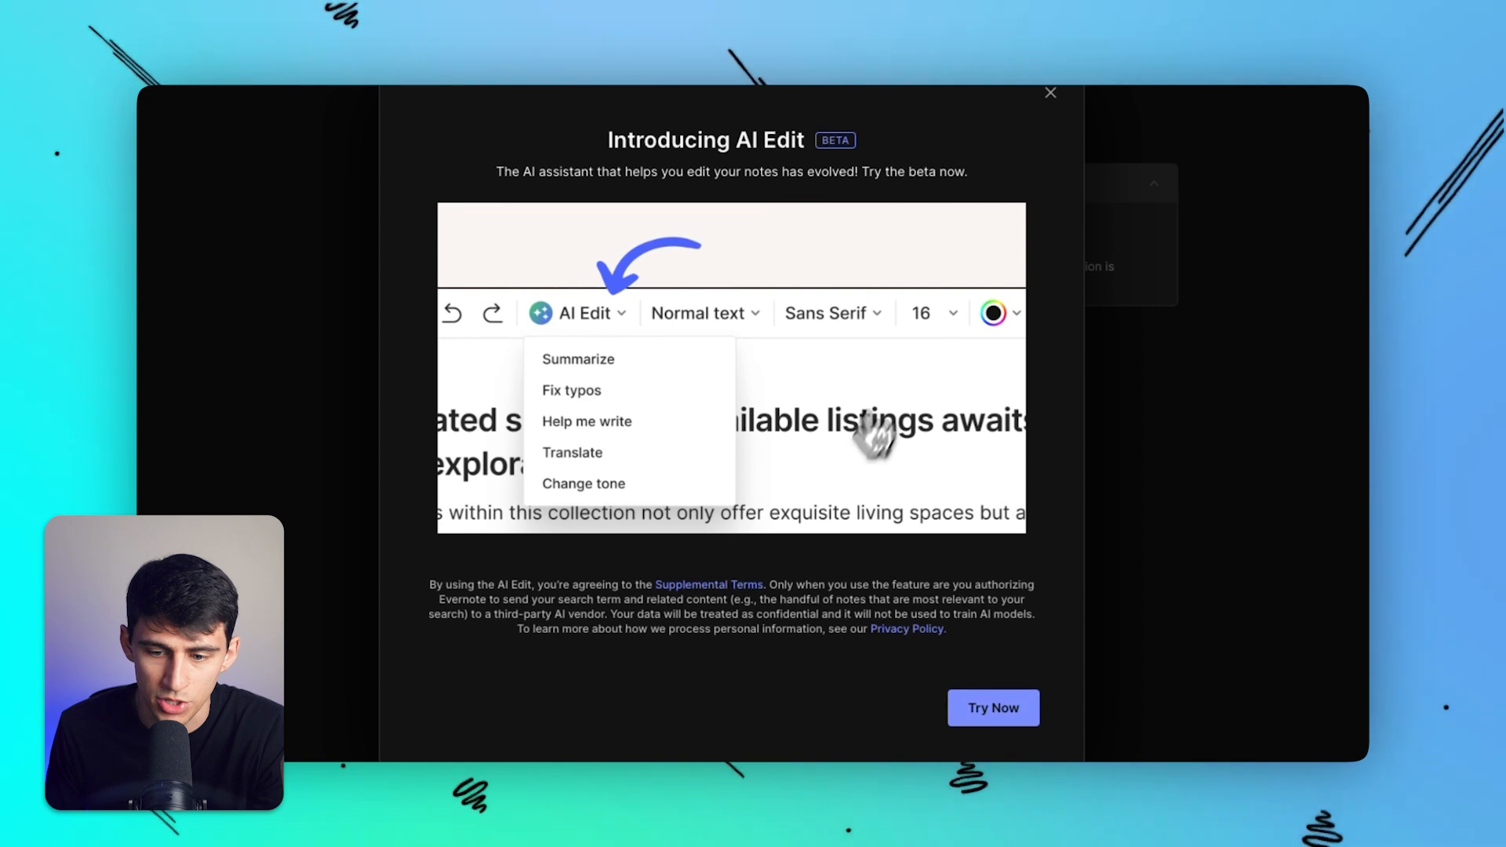
pyautogui.moveTo(1096, 151)
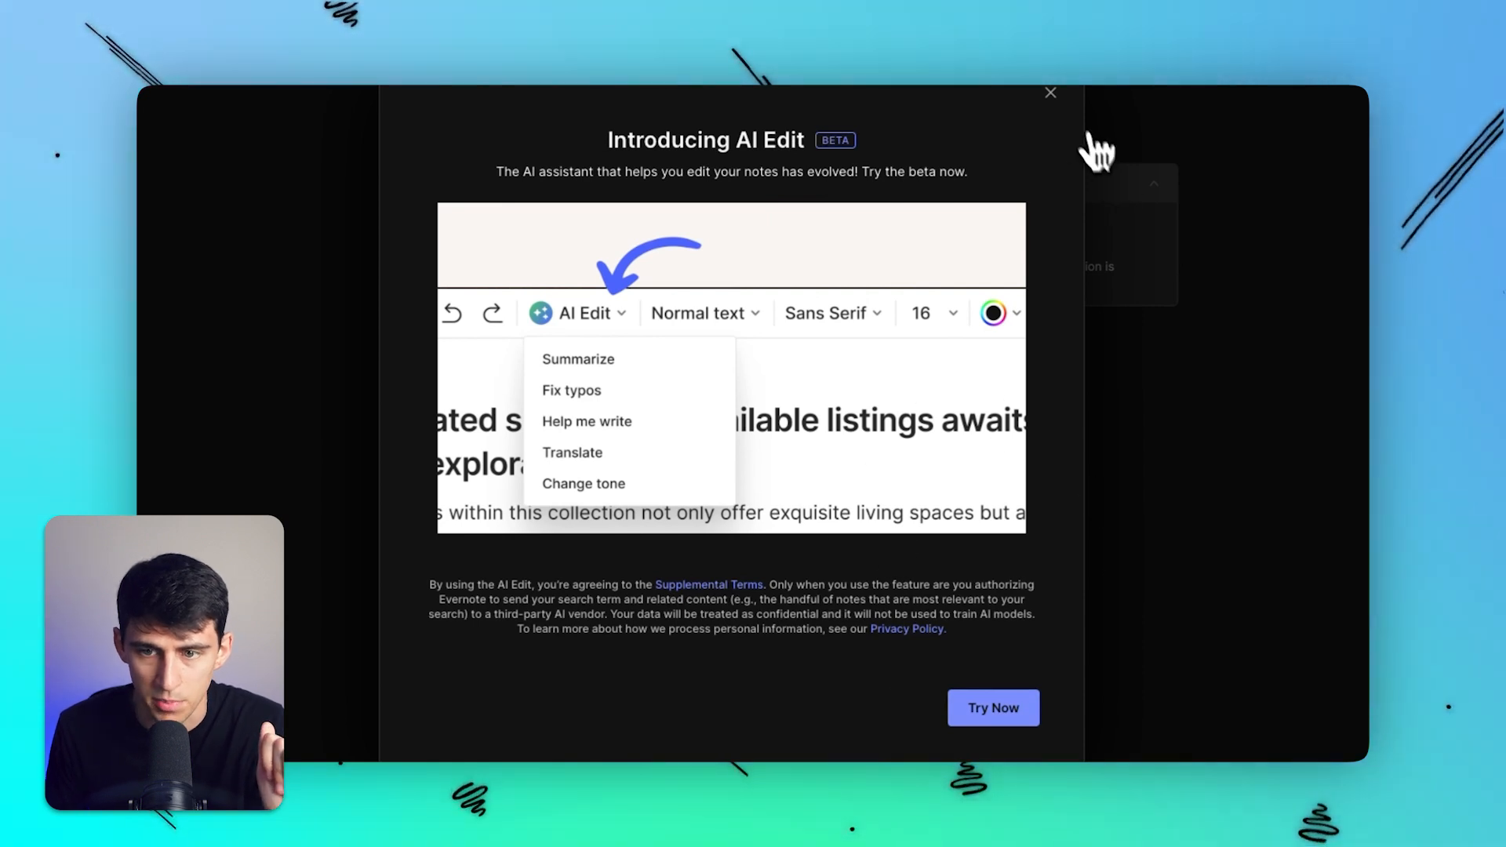
pyautogui.click(1050, 93)
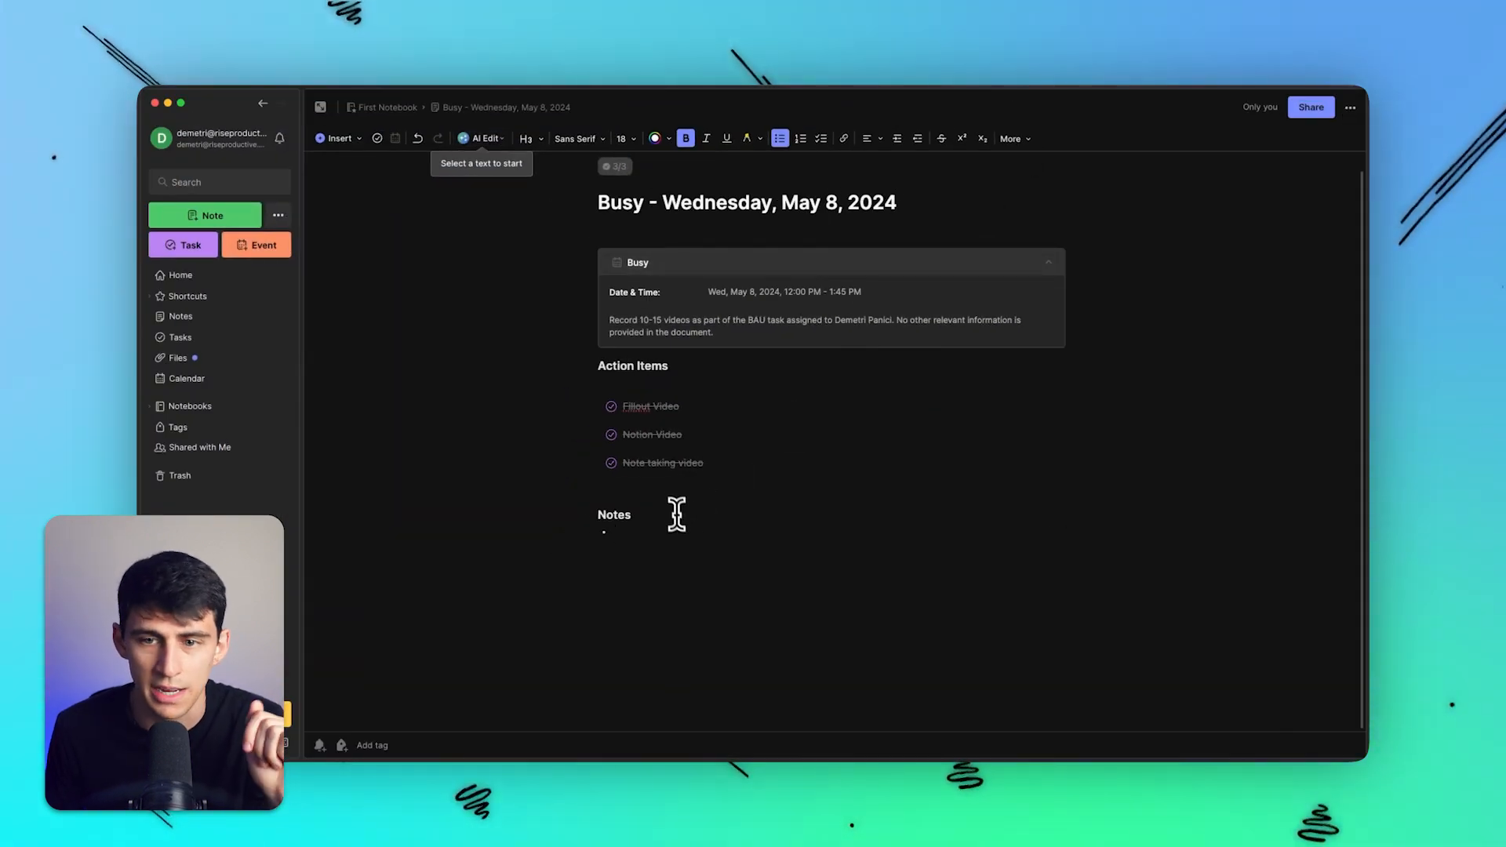